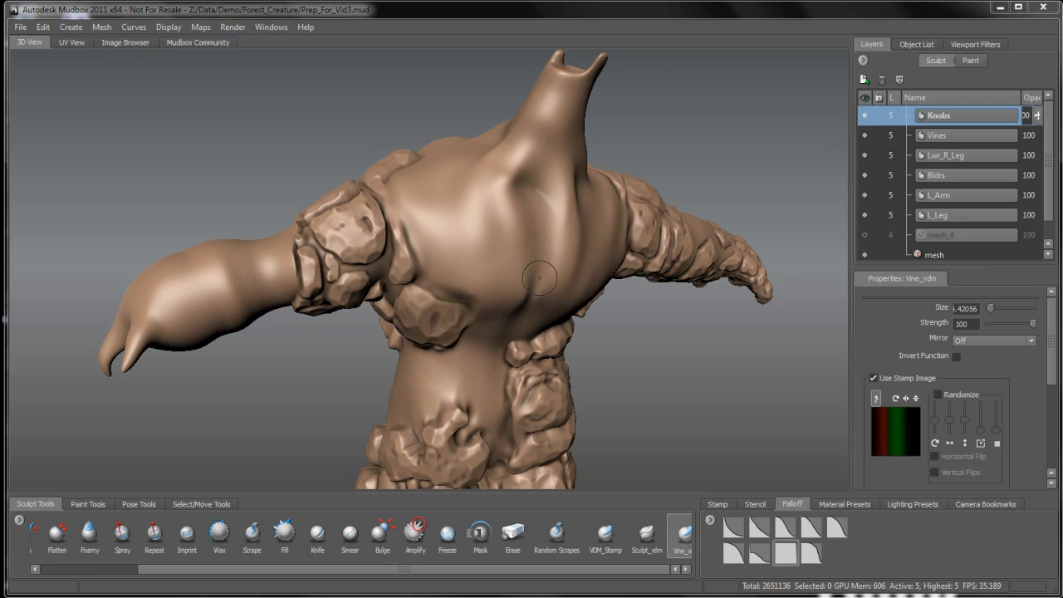
{"action": "mouse_move", "coordinate": [616, 318]}
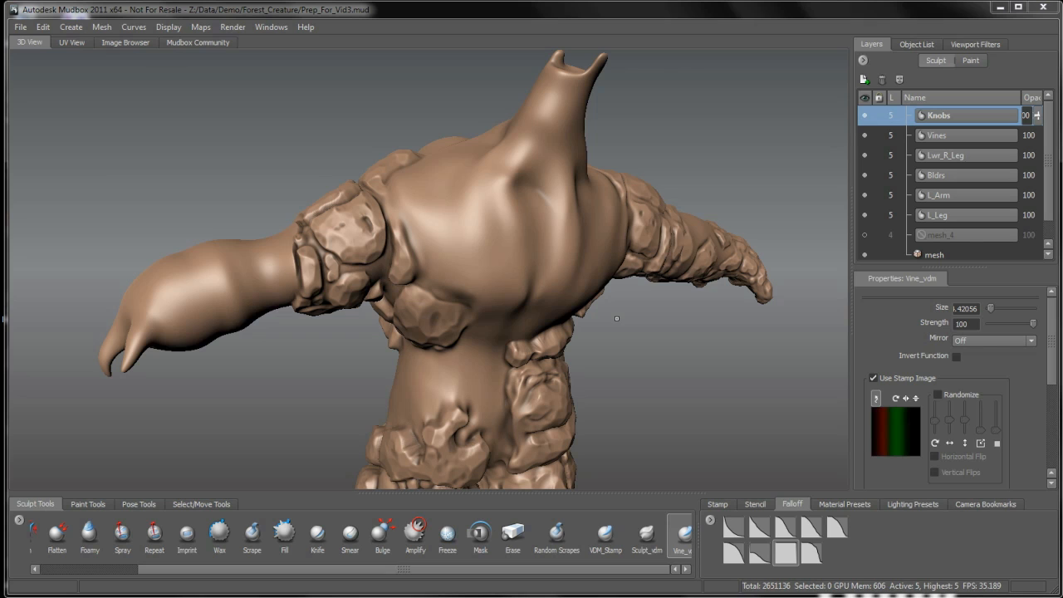
- Create a new sculpt layer at the top of the stack and rename it Tree_base
{"action": "left_click", "coordinate": [863, 80]}
{"action": "type", "text": "T"}
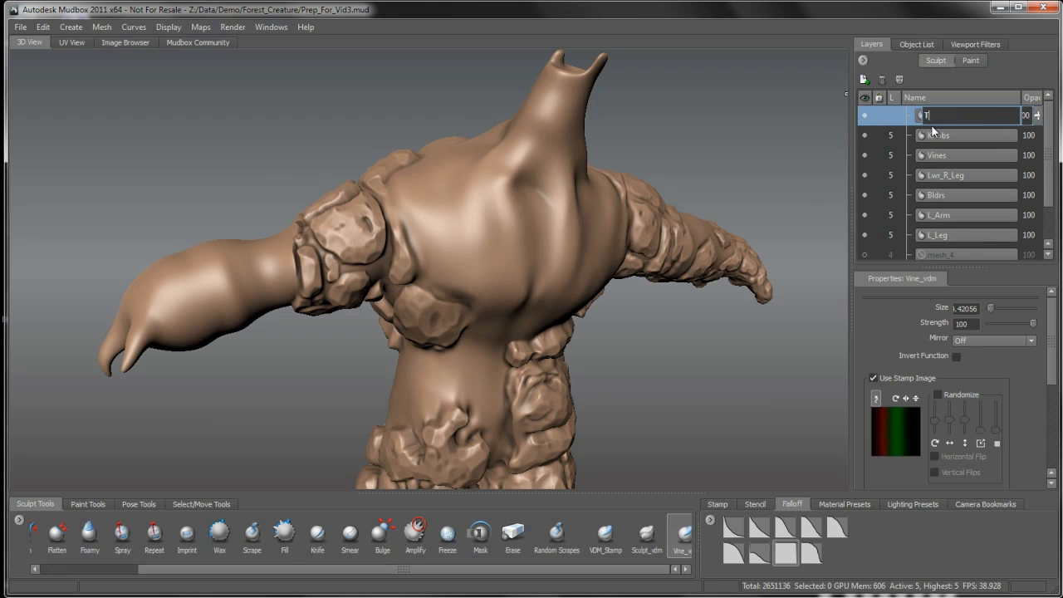
{"action": "type", "text": "ree_base"}
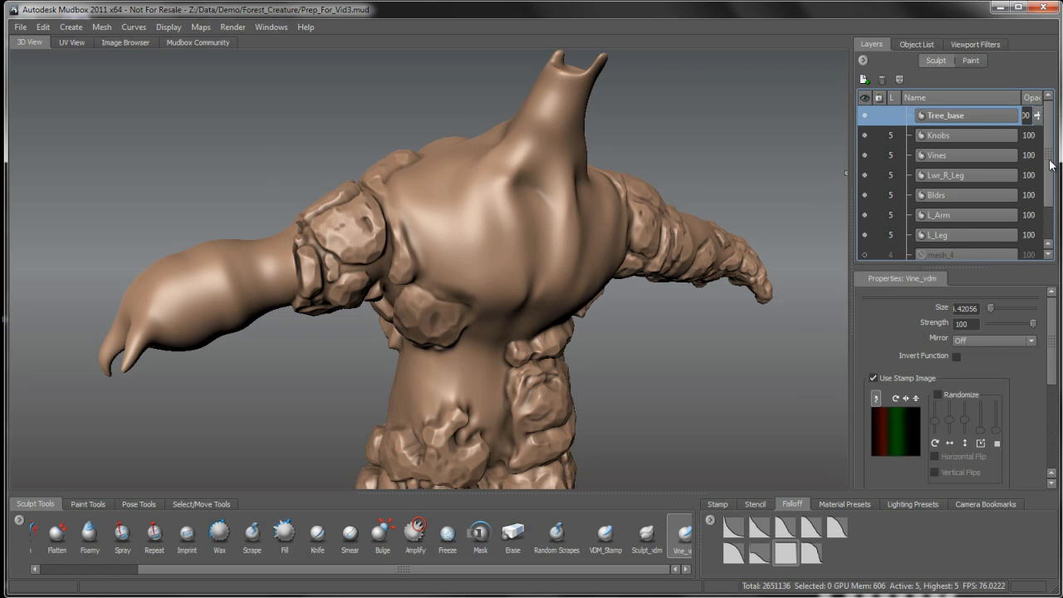
{"action": "mouse_move", "coordinate": [949, 221]}
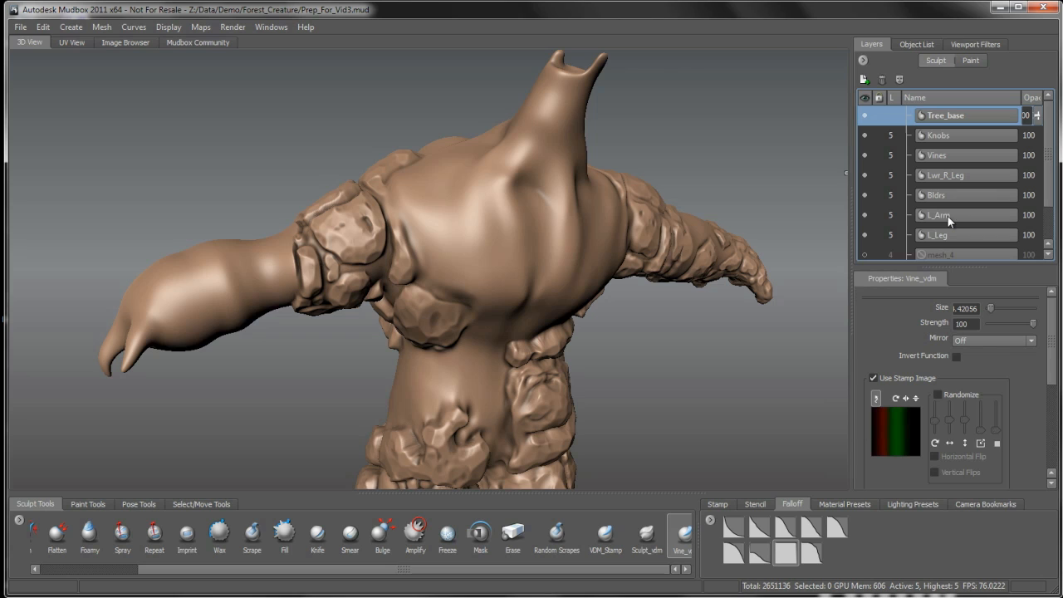
{"action": "mouse_move", "coordinate": [586, 285]}
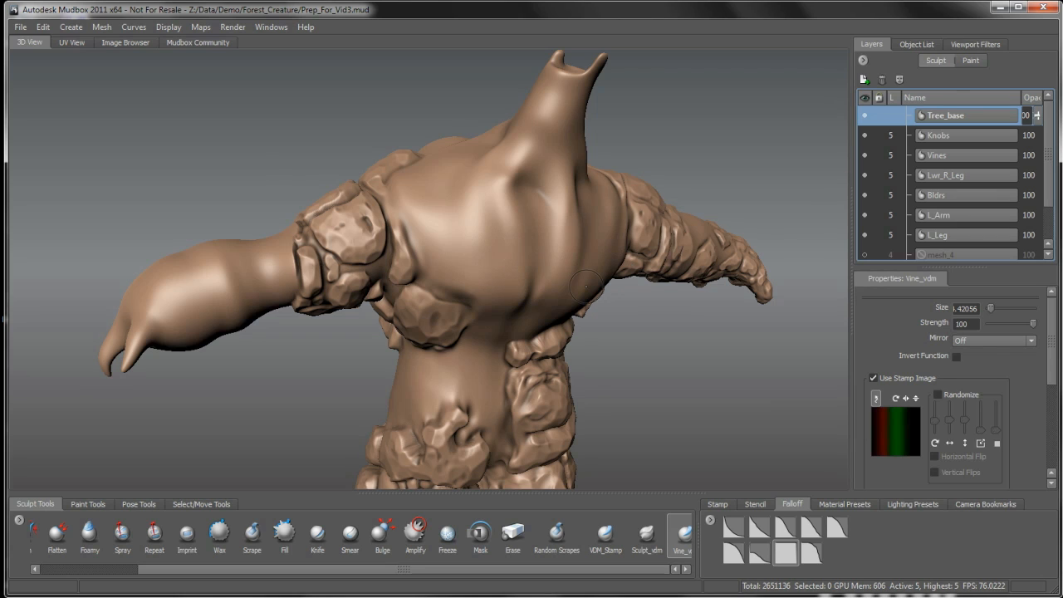
{"action": "mouse_move", "coordinate": [555, 274]}
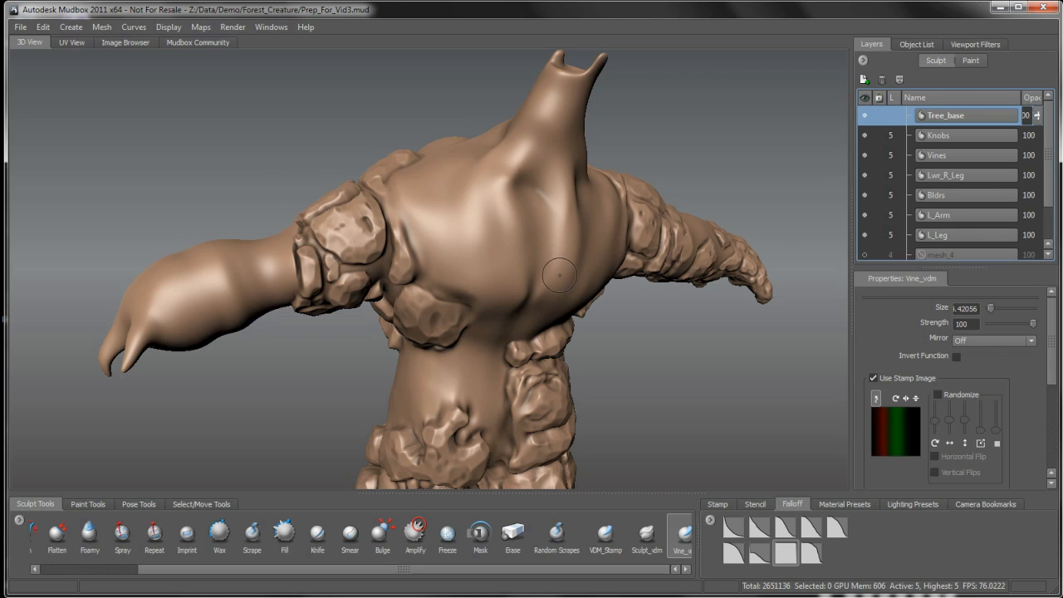
{"action": "mouse_move", "coordinate": [508, 217]}
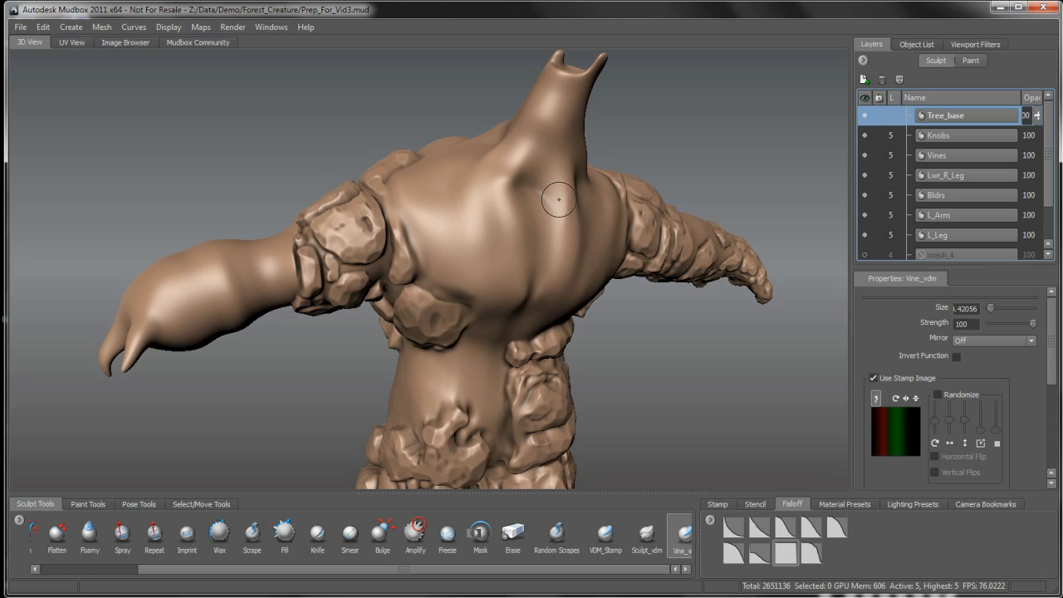
- With the Wax brush, paint a first raised root ridge up the back of the neck
{"action": "left_click", "coordinate": [218, 536]}
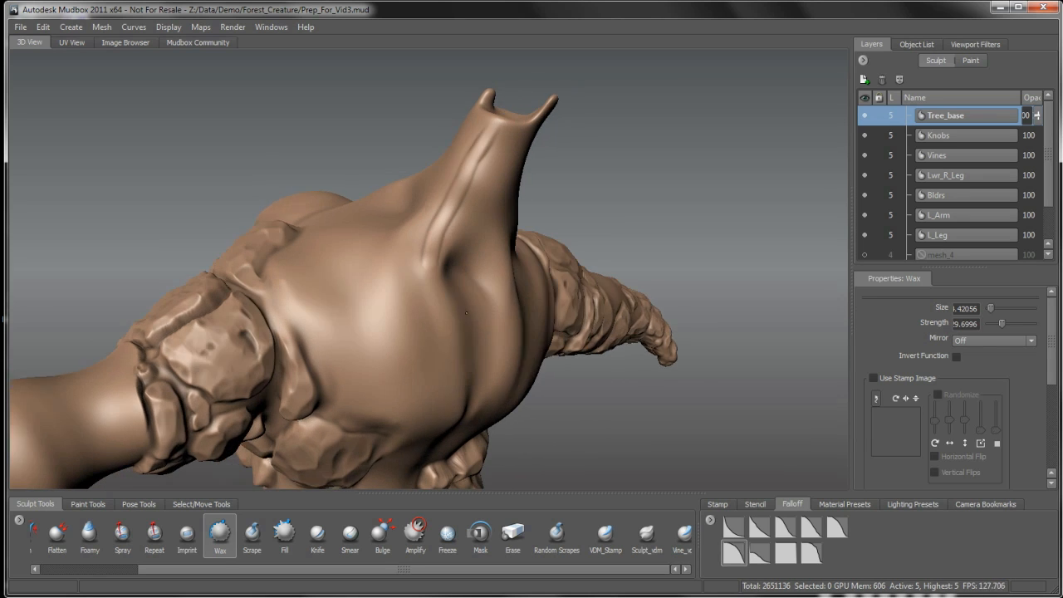
{"action": "left_click_drag", "start_coordinate": [466, 311], "coordinate": [486, 299]}
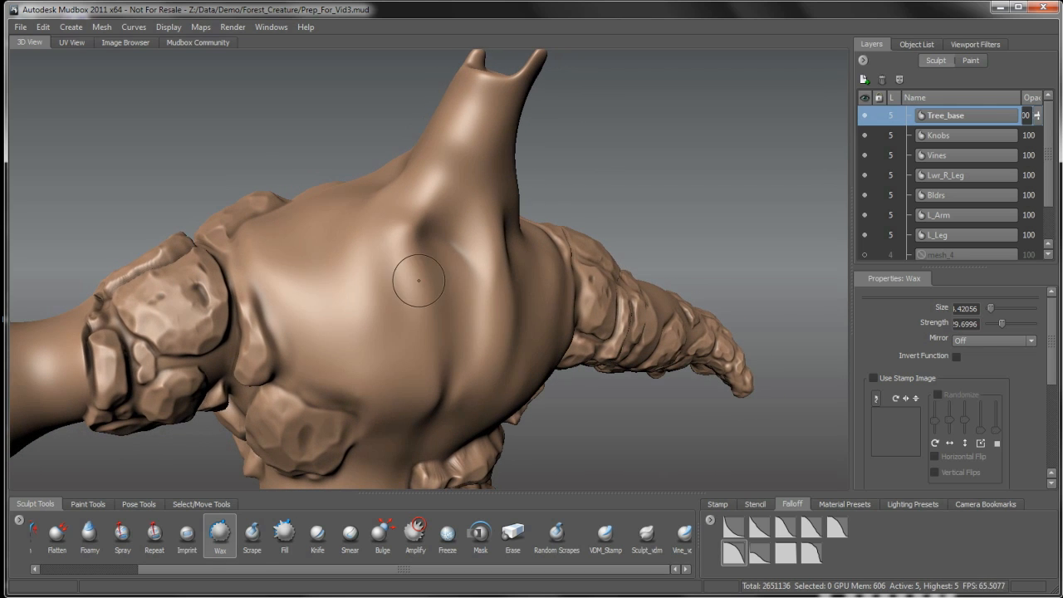
{"action": "left_click_drag", "start_coordinate": [419, 281], "coordinate": [708, 316]}
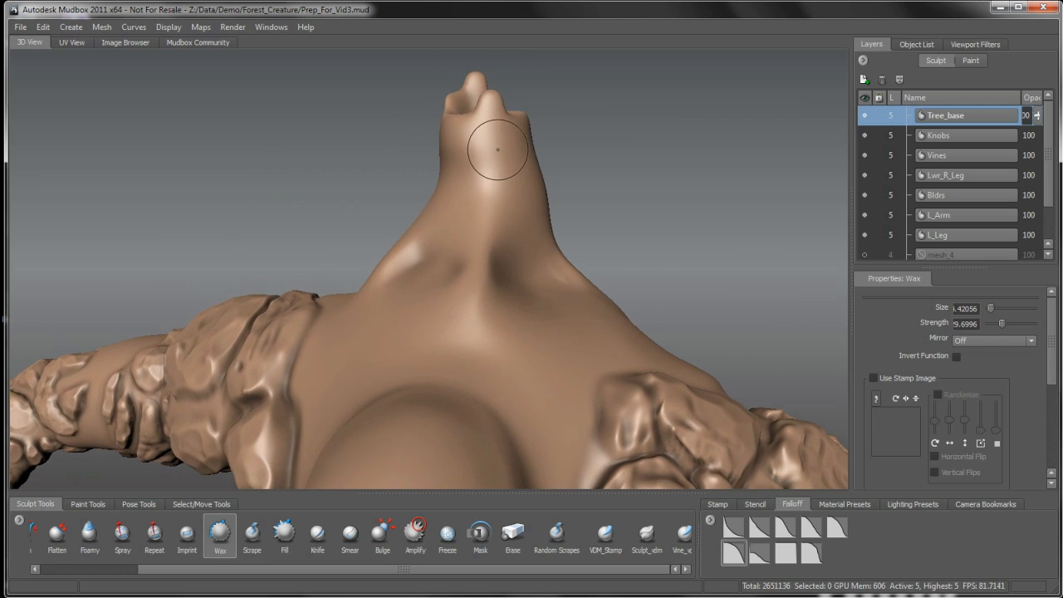
{"action": "left_click_drag", "start_coordinate": [497, 151], "coordinate": [483, 239]}
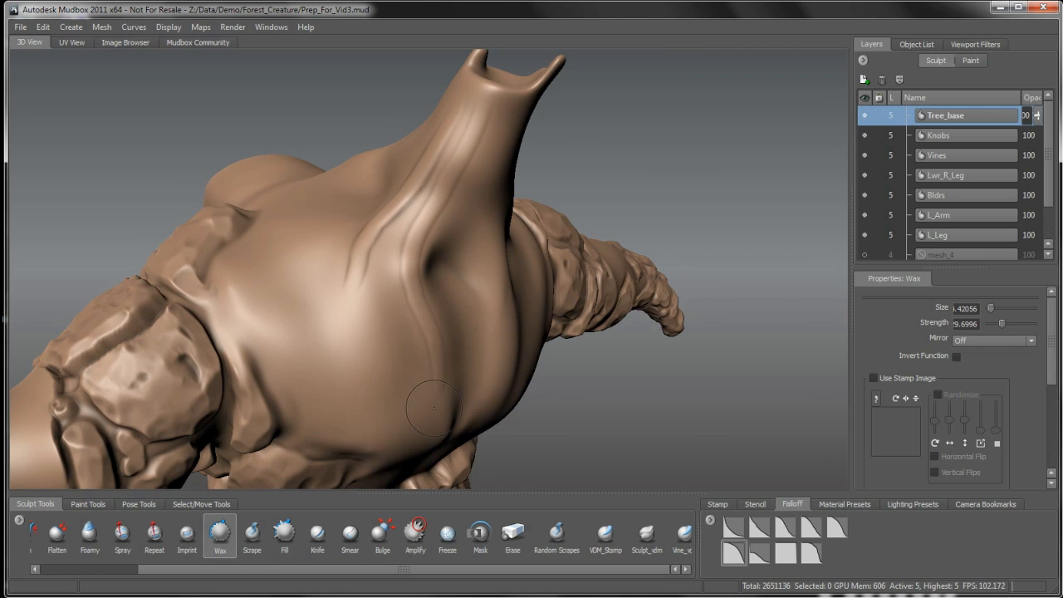
{"action": "left_click_drag", "start_coordinate": [432, 407], "coordinate": [382, 271]}
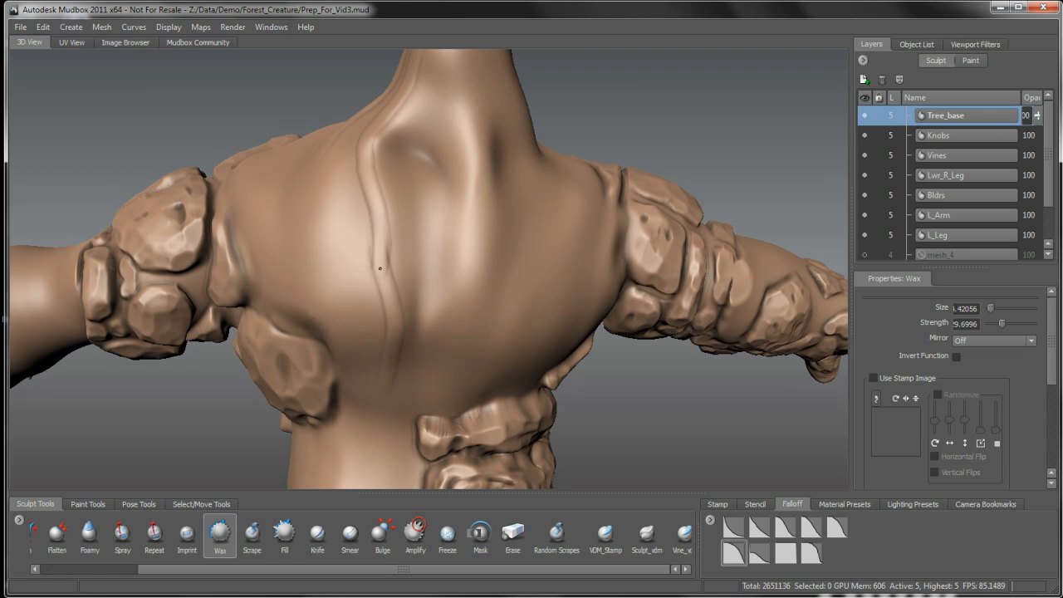
{"action": "mouse_move", "coordinate": [455, 345]}
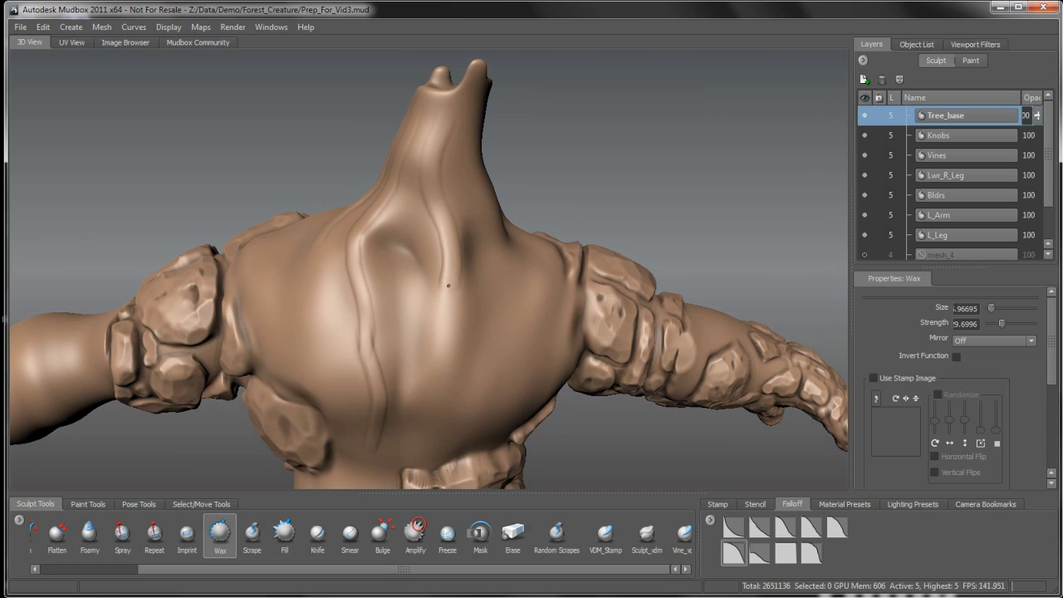
{"action": "mouse_move", "coordinate": [441, 378]}
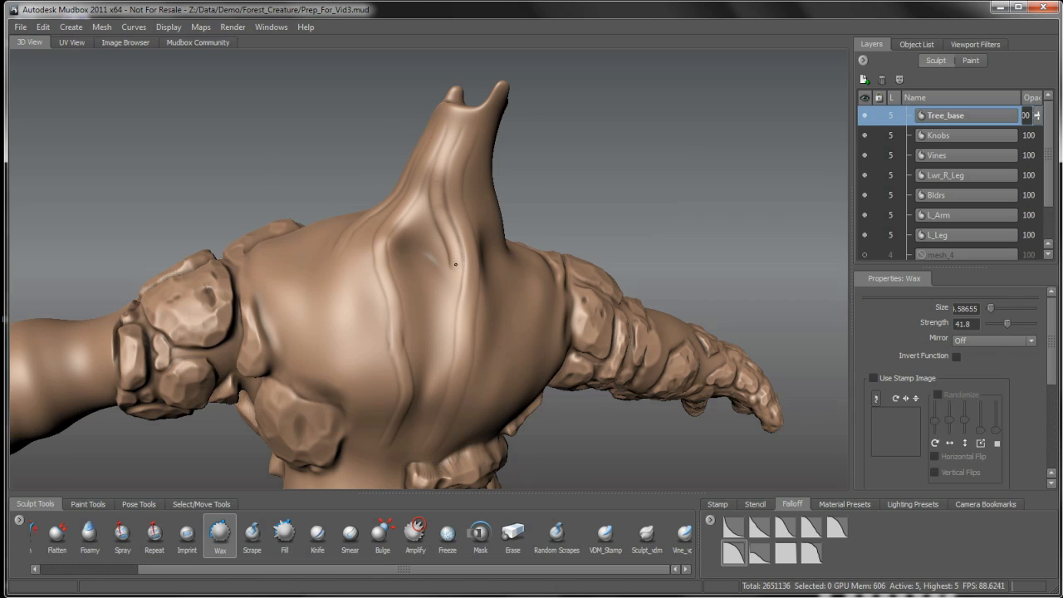
{"action": "mouse_move", "coordinate": [461, 131]}
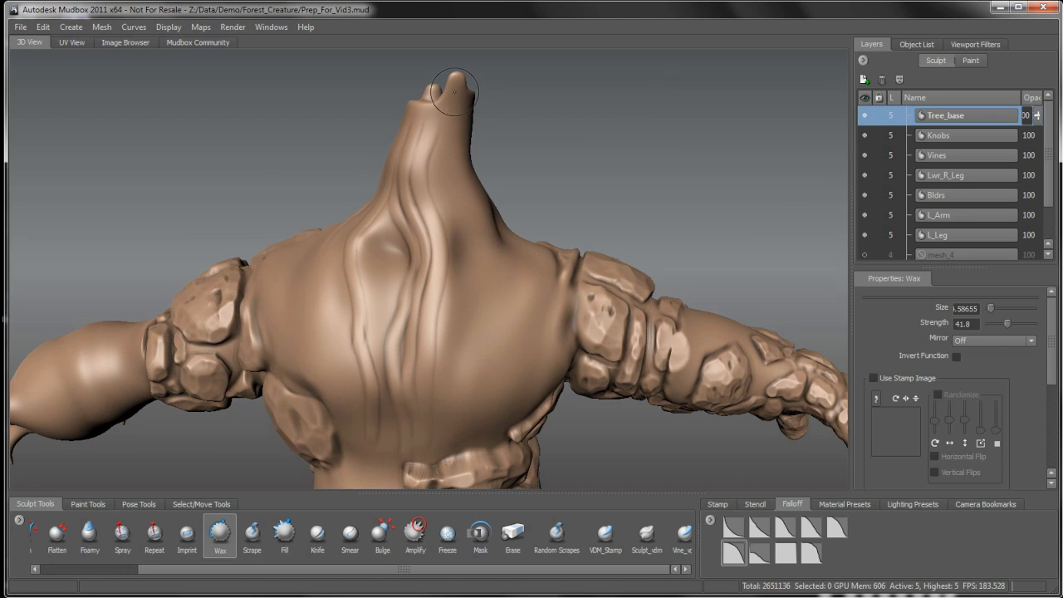
- Wax several more wavy root ridges near the neck tip, along the neck and across the back
{"action": "left_click_drag", "start_coordinate": [453, 92], "coordinate": [448, 287]}
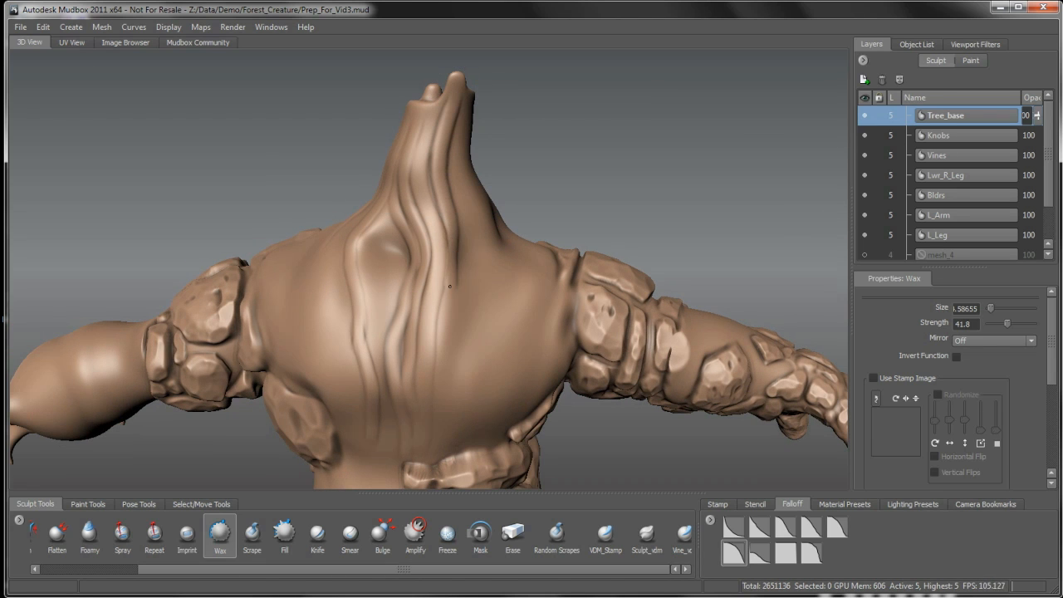
{"action": "left_click_drag", "start_coordinate": [449, 286], "coordinate": [407, 112]}
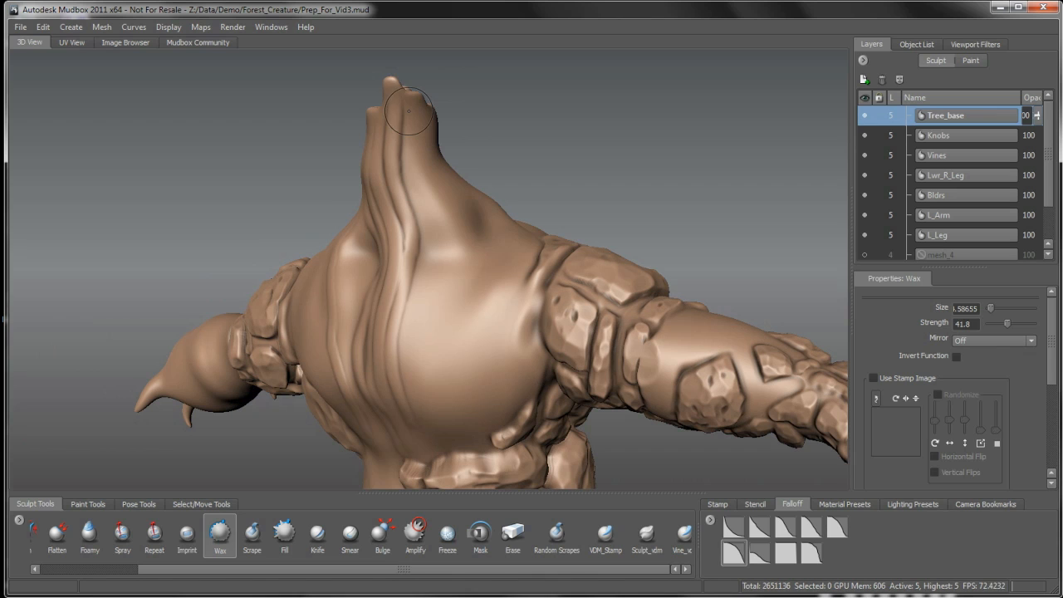
{"action": "left_click_drag", "start_coordinate": [407, 116], "coordinate": [440, 395]}
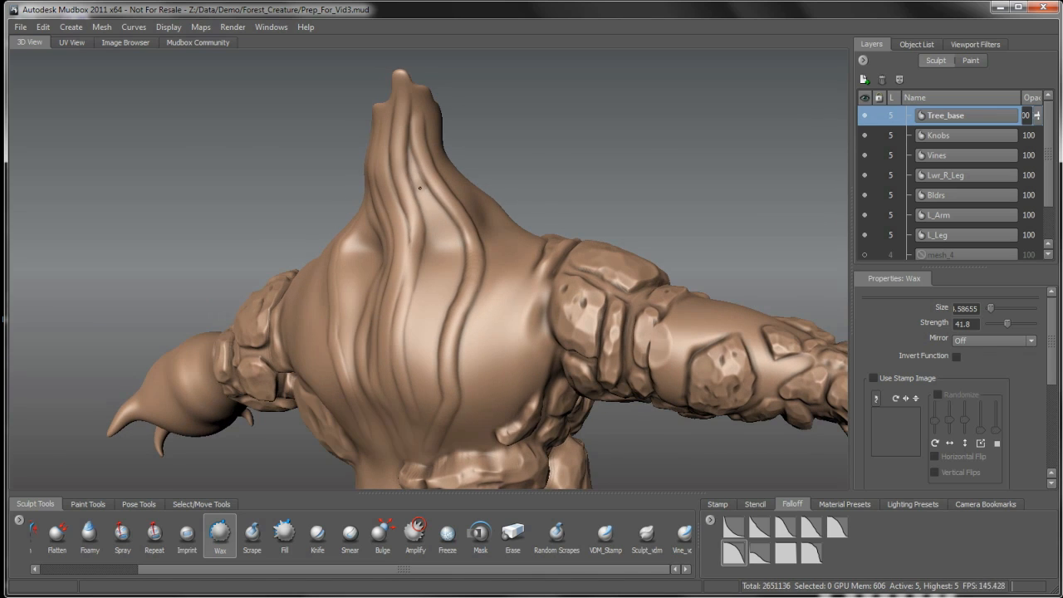
{"action": "left_click_drag", "start_coordinate": [419, 188], "coordinate": [432, 401]}
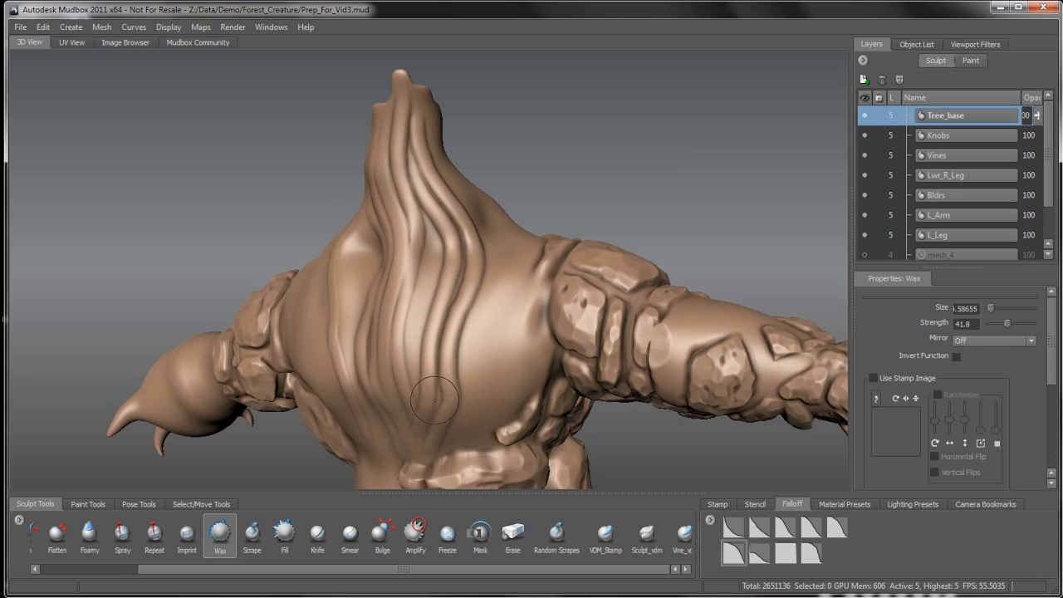
{"action": "left_click_drag", "start_coordinate": [432, 398], "coordinate": [424, 262]}
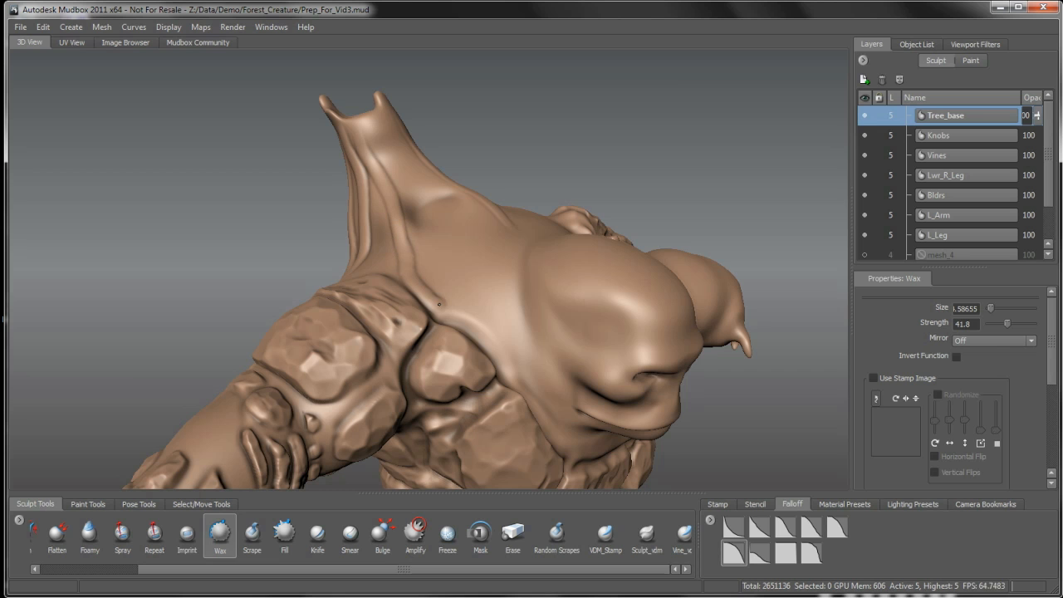
{"action": "left_click_drag", "start_coordinate": [440, 303], "coordinate": [403, 146]}
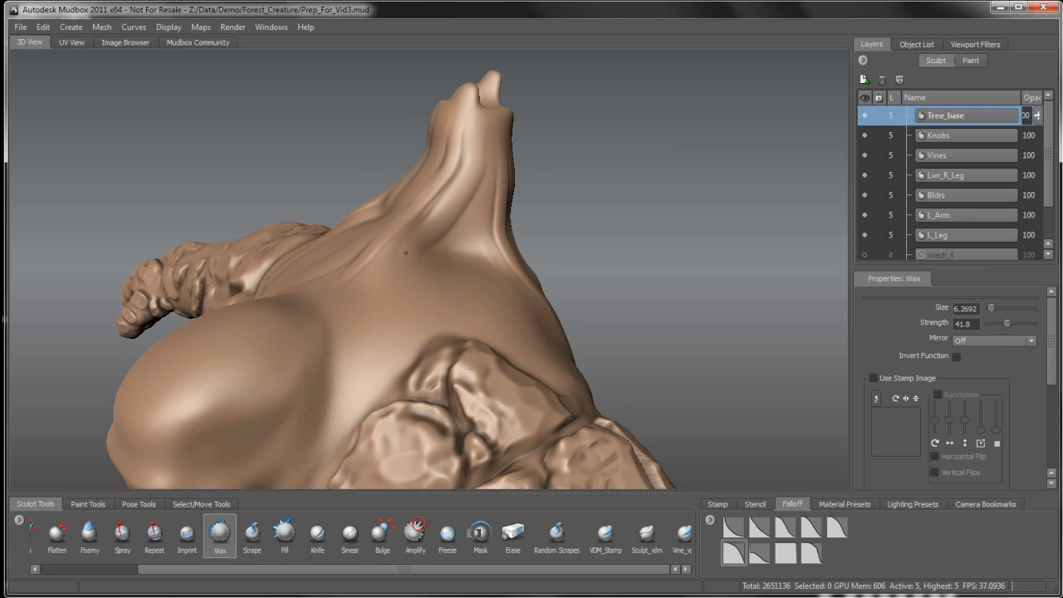
{"action": "left_click_drag", "start_coordinate": [406, 252], "coordinate": [496, 153]}
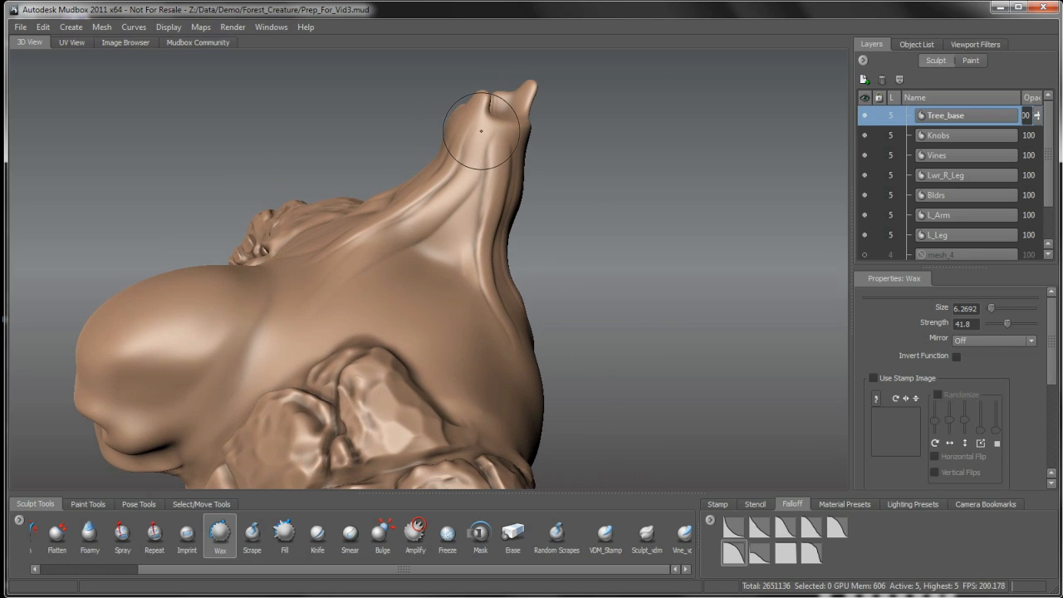
{"action": "left_click_drag", "start_coordinate": [480, 131], "coordinate": [478, 189]}
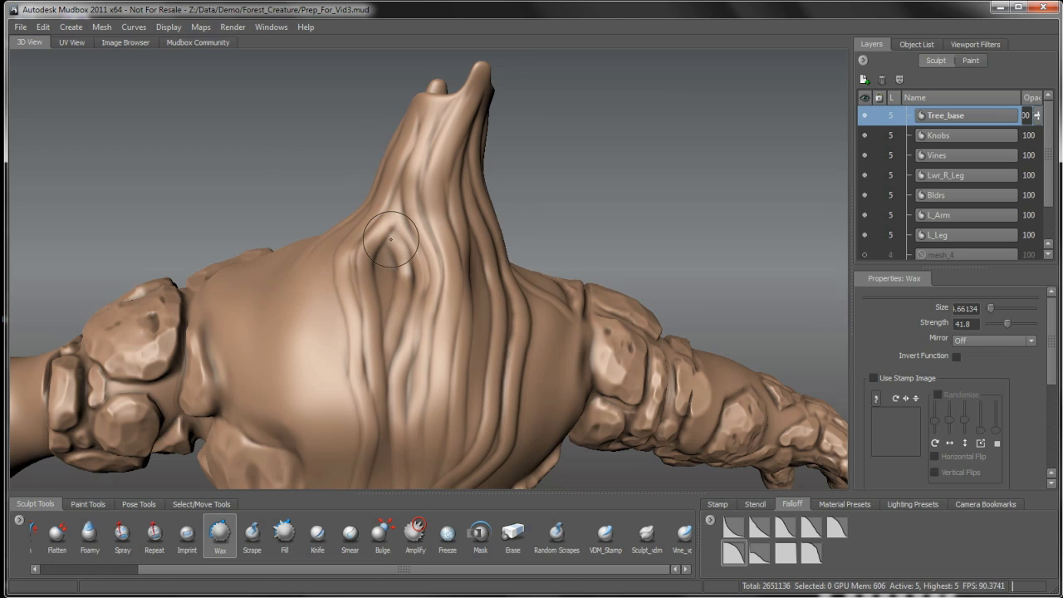
- Sculpt a knot and deeper roots on the back, and extend a ridge over the head
{"action": "left_click_drag", "start_coordinate": [390, 239], "coordinate": [416, 253]}
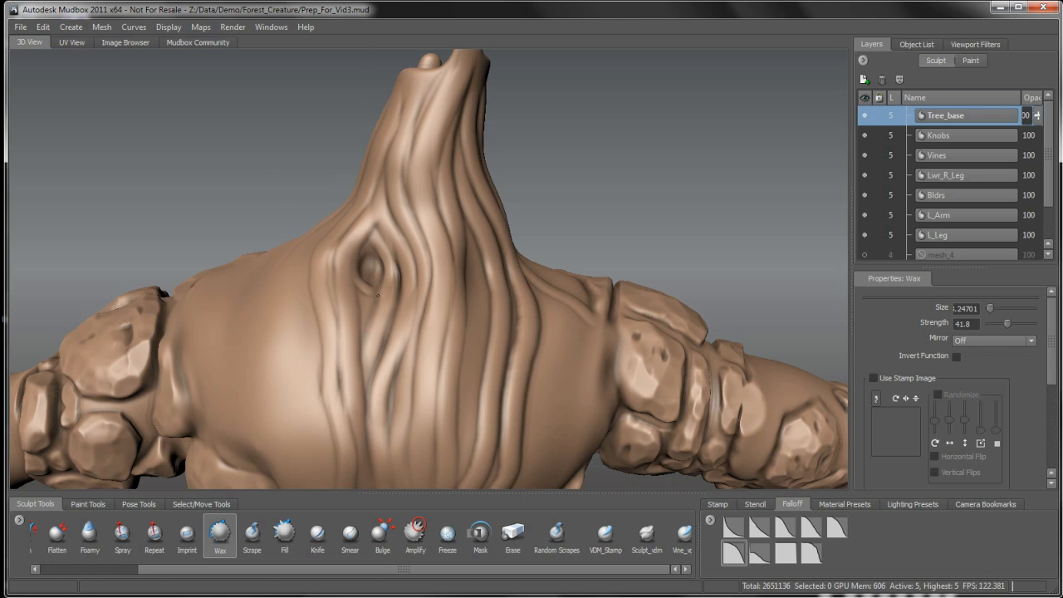
{"action": "left_click", "coordinate": [367, 266]}
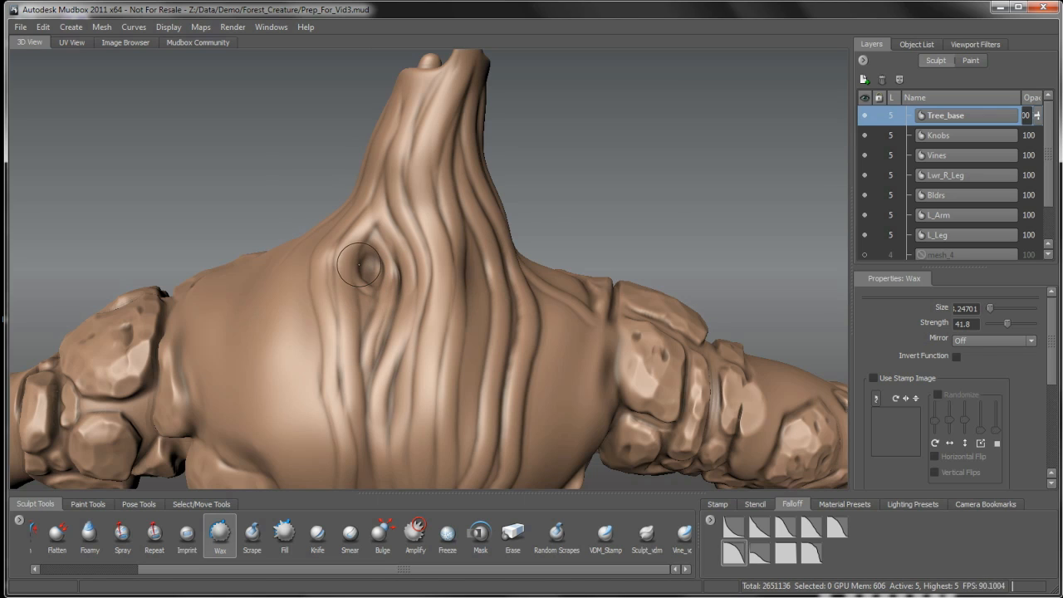
{"action": "left_click_drag", "start_coordinate": [359, 265], "coordinate": [373, 484]}
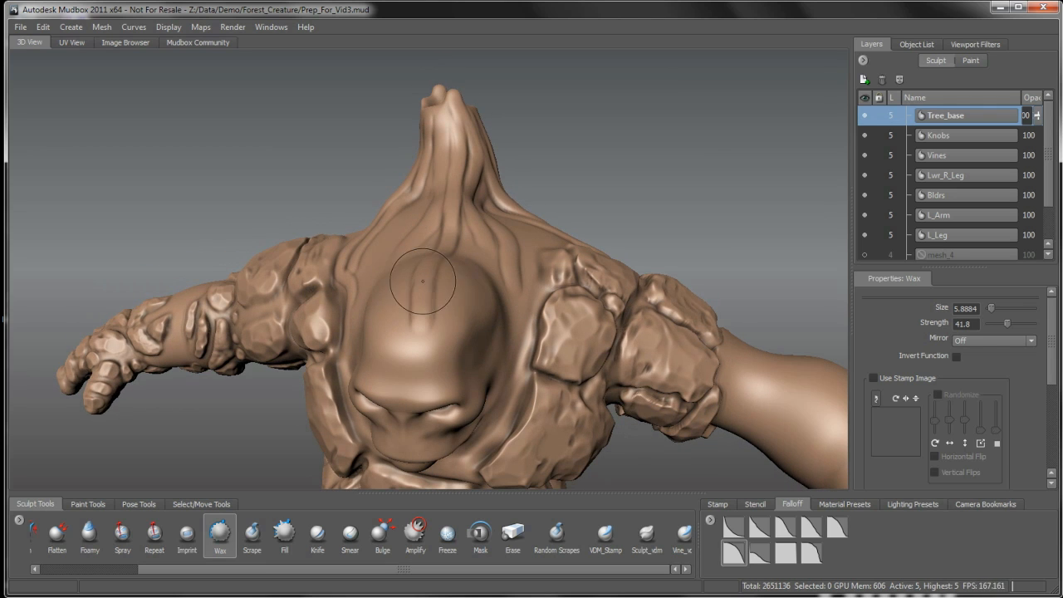
- Wax root strands over the head, down the middle of the back and across the shoulder bulge
{"action": "left_click_drag", "start_coordinate": [424, 283], "coordinate": [443, 240]}
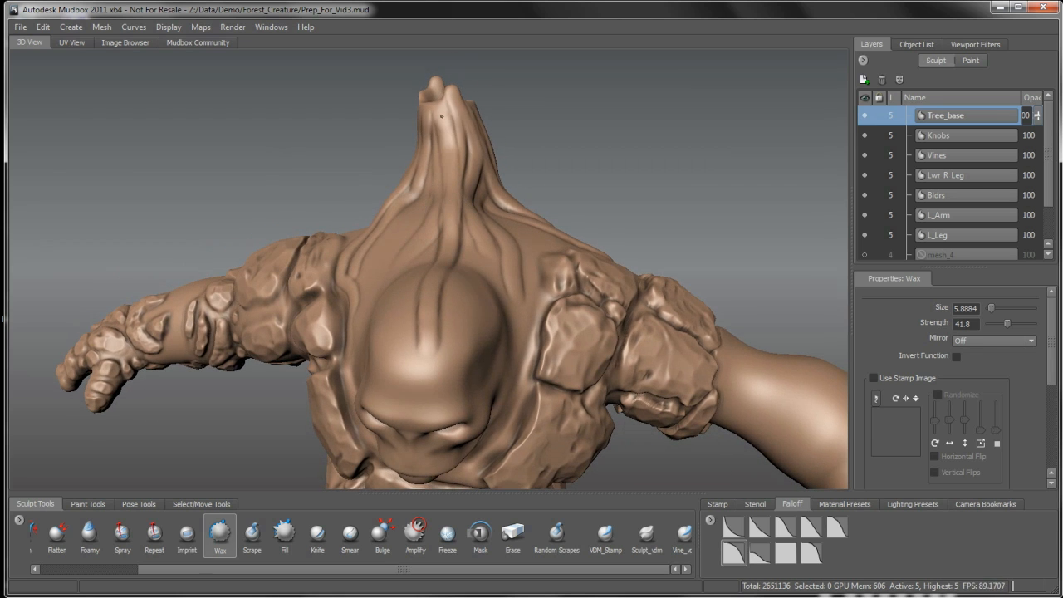
{"action": "left_click_drag", "start_coordinate": [442, 249], "coordinate": [431, 259]}
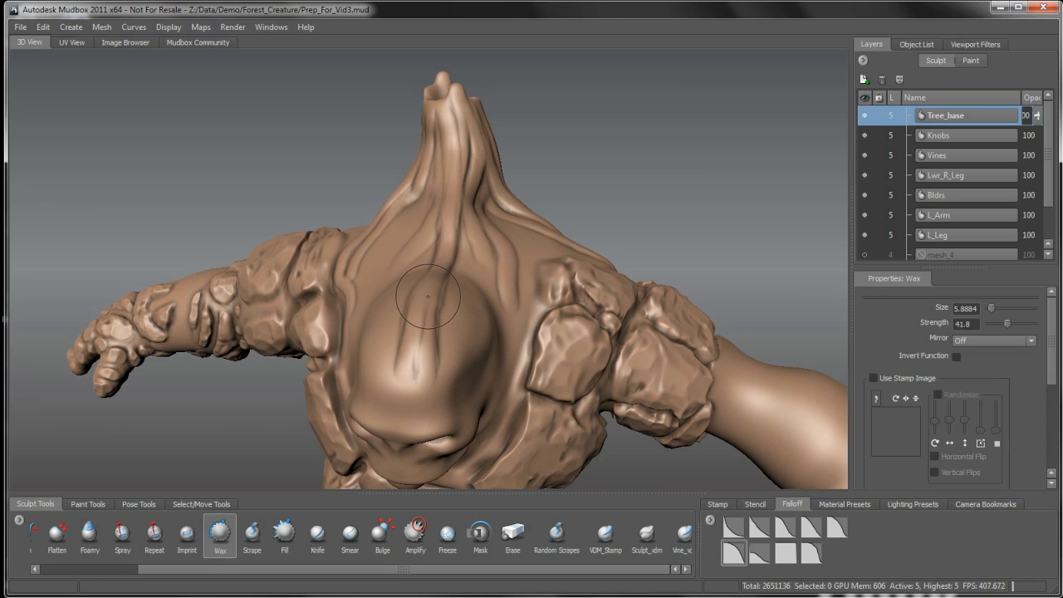
{"action": "left_click_drag", "start_coordinate": [428, 297], "coordinate": [415, 266]}
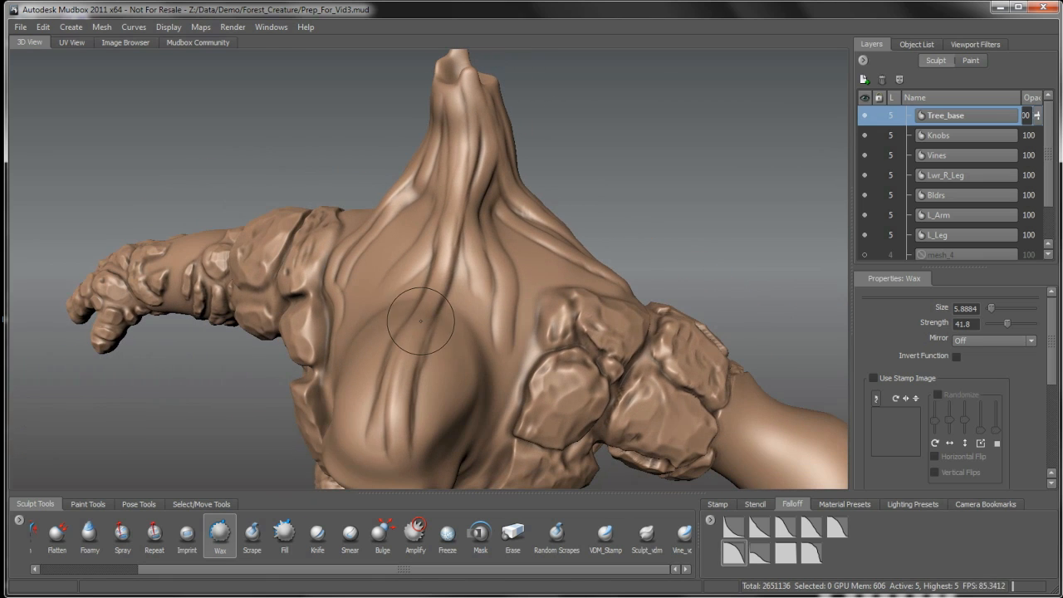
{"action": "left_click_drag", "start_coordinate": [421, 321], "coordinate": [351, 351]}
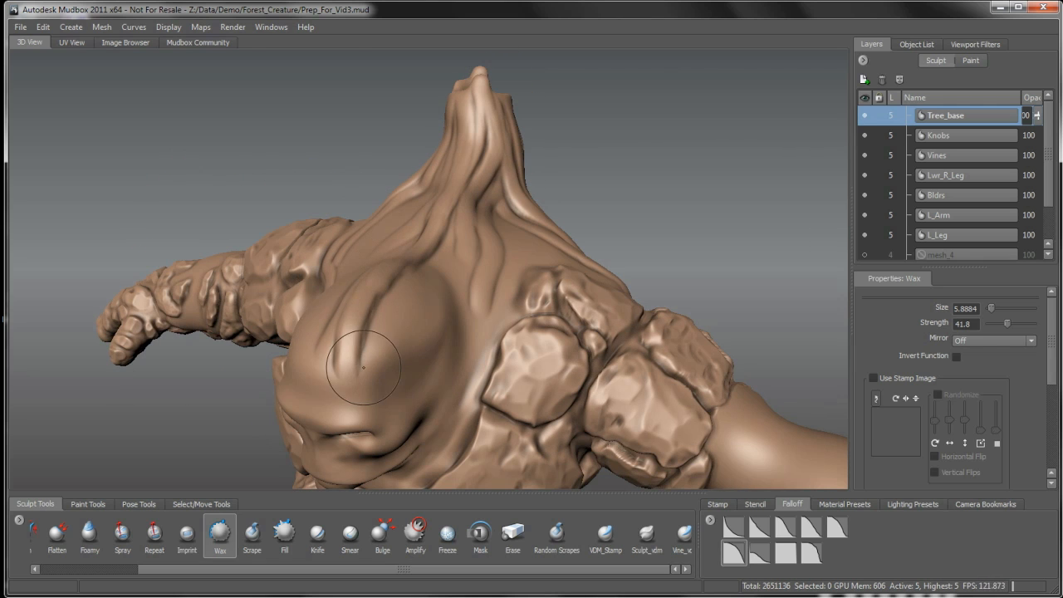
{"action": "left_click_drag", "start_coordinate": [366, 366], "coordinate": [399, 299]}
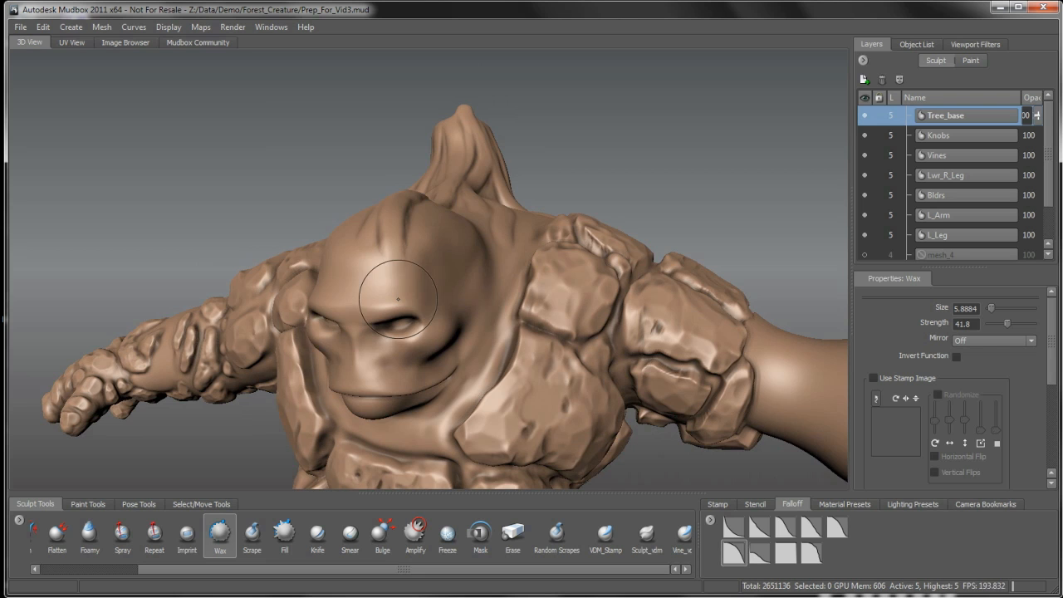
{"action": "left_click_drag", "start_coordinate": [399, 299], "coordinate": [407, 311]}
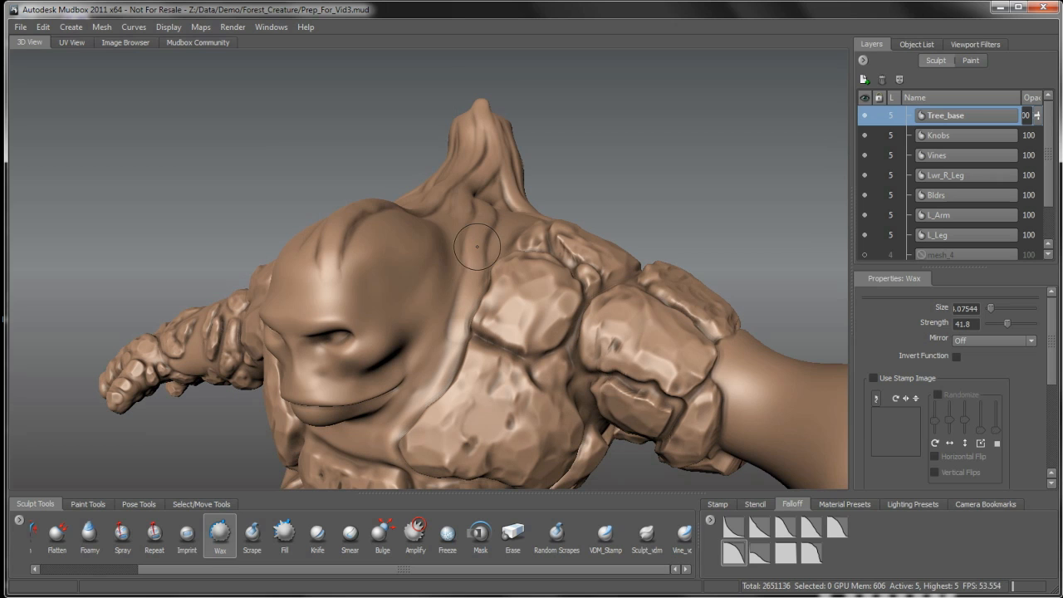
- Run size-4 Wax roots beside the head, between head and shoulder, and along the neck trunk
{"action": "left_click_drag", "start_coordinate": [477, 247], "coordinate": [447, 388]}
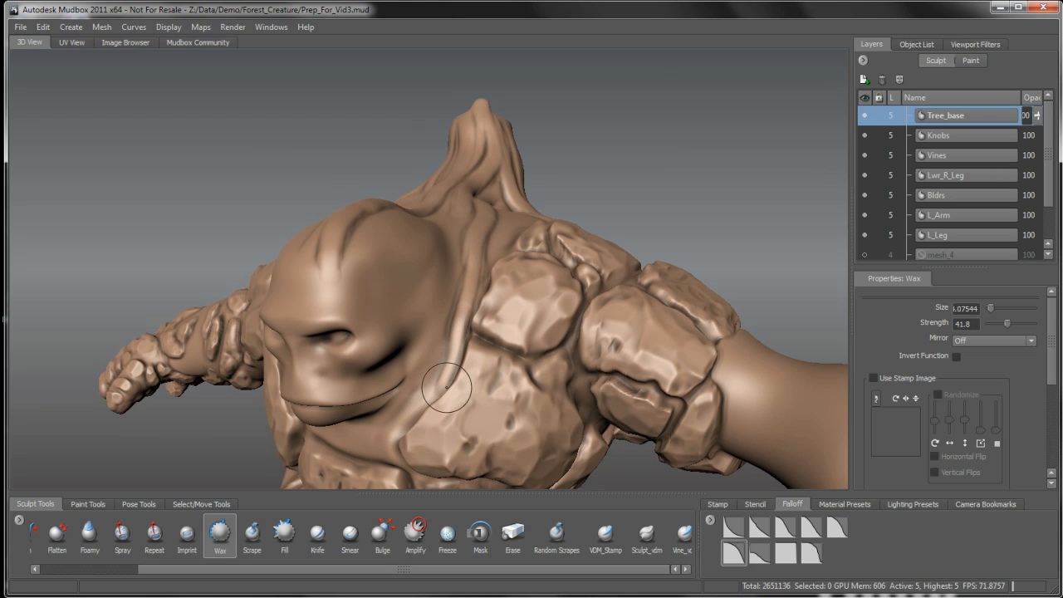
{"action": "left_click_drag", "start_coordinate": [448, 387], "coordinate": [474, 353]}
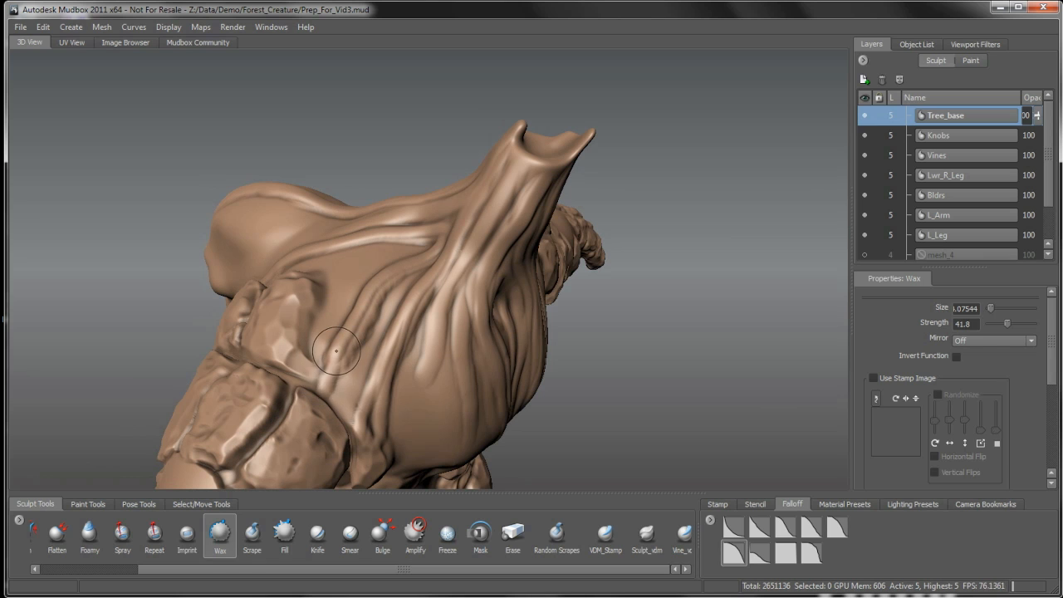
{"action": "left_click_drag", "start_coordinate": [337, 349], "coordinate": [312, 403]}
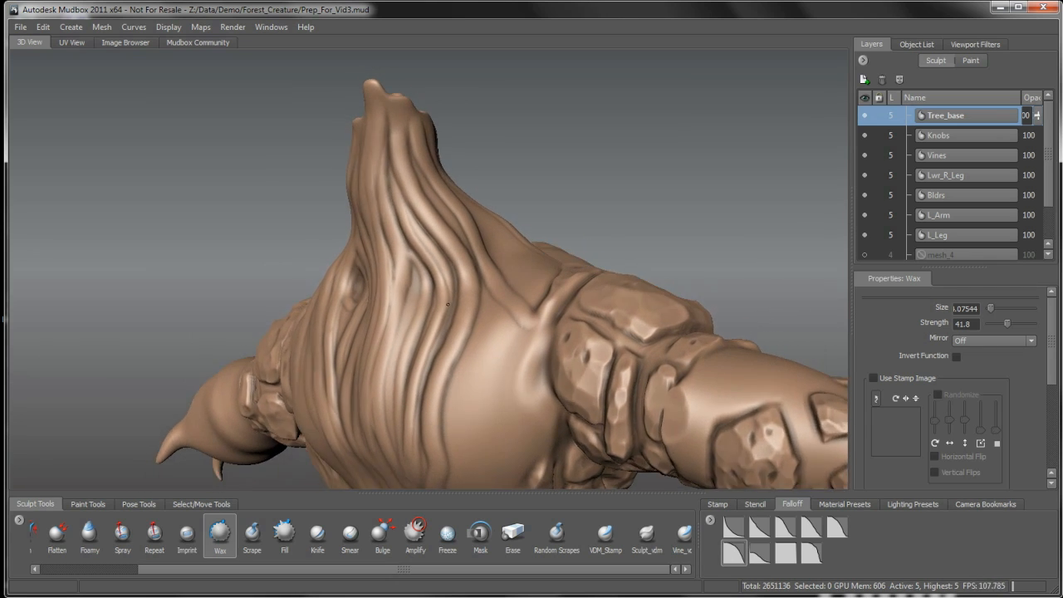
- Layer Wax roots along both sides of the neck column, then select the Grab tool
{"action": "left_click_drag", "start_coordinate": [449, 307], "coordinate": [428, 224]}
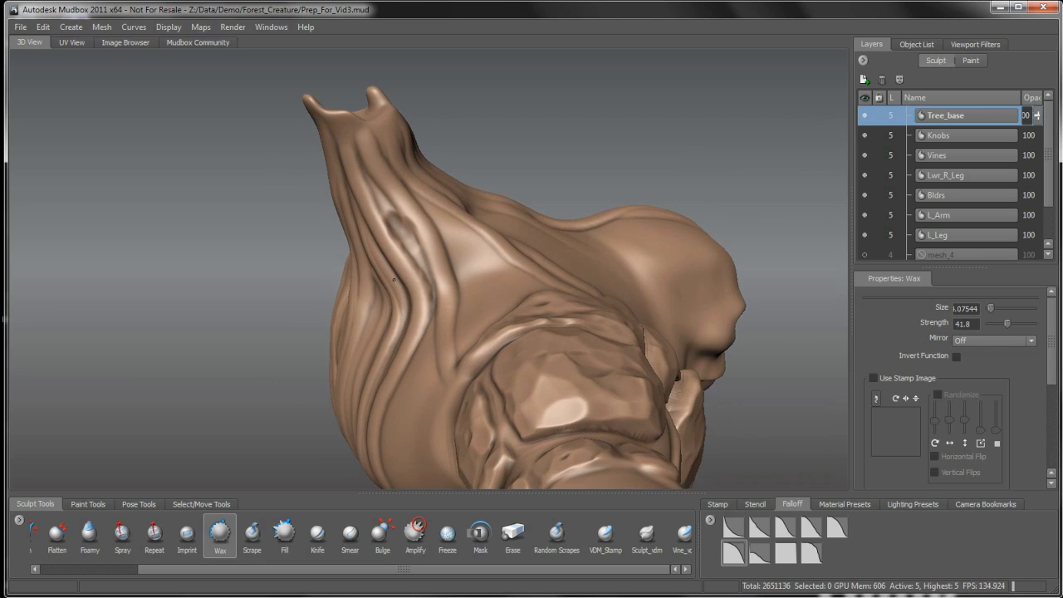
{"action": "left_click_drag", "start_coordinate": [395, 280], "coordinate": [394, 220]}
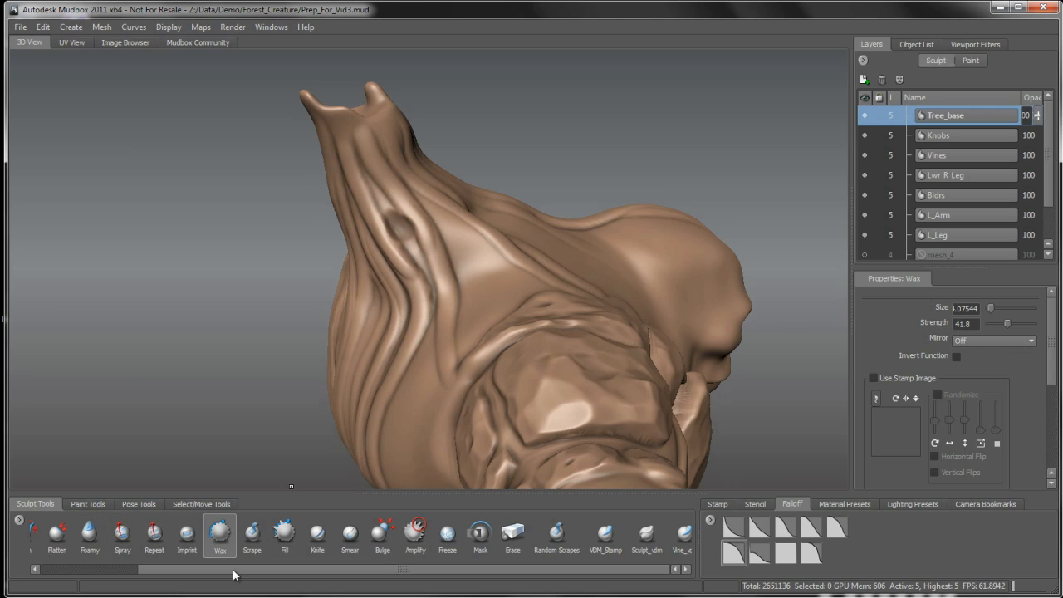
{"action": "left_click", "coordinate": [97, 547]}
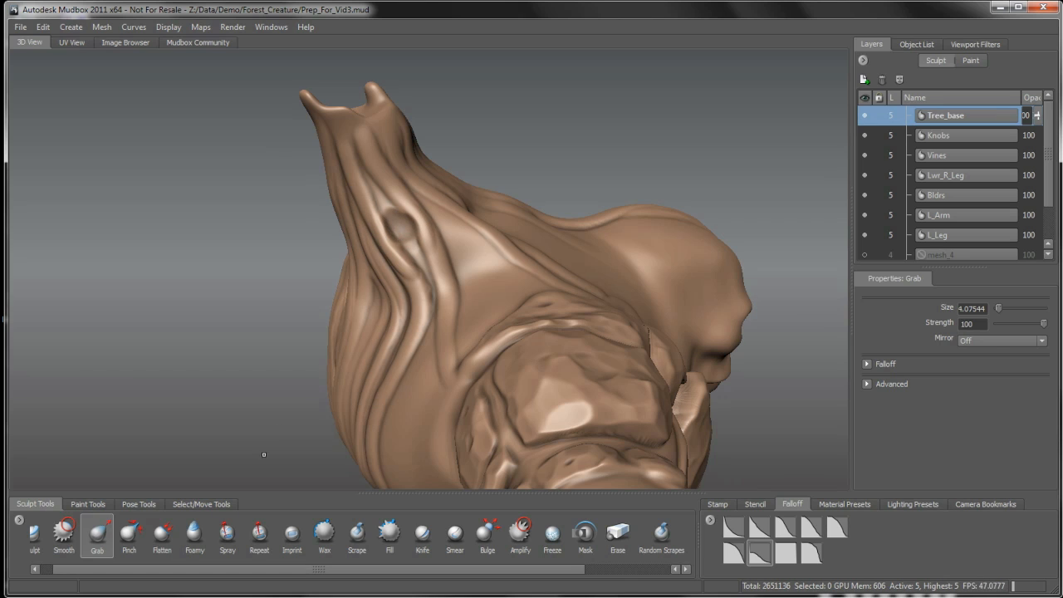
- Switch back to Wax at size about 4.5 and stroke roots from the back into the neck
{"action": "left_click", "coordinate": [325, 552]}
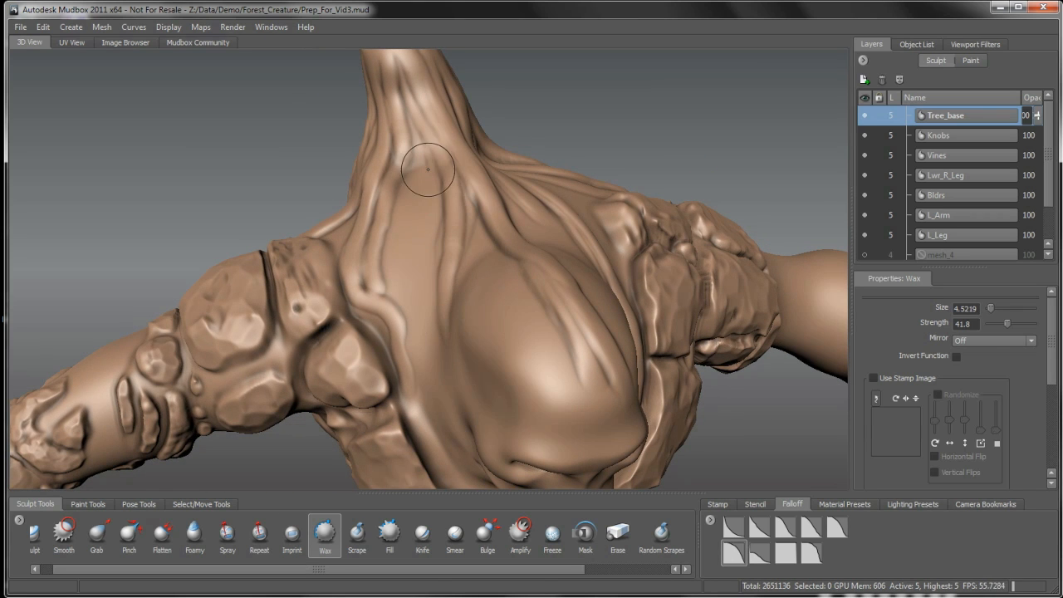
{"action": "left_click_drag", "start_coordinate": [428, 171], "coordinate": [444, 373]}
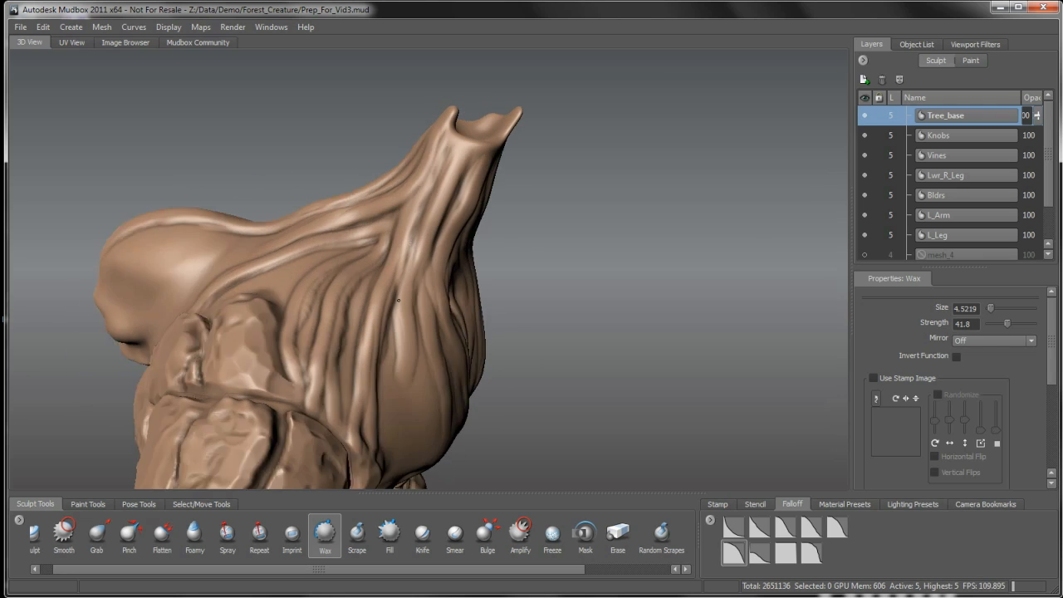
- Run a thin root up the neck side to the crown tip and dab a knot hole on the back
{"action": "left_click_drag", "start_coordinate": [399, 299], "coordinate": [453, 155]}
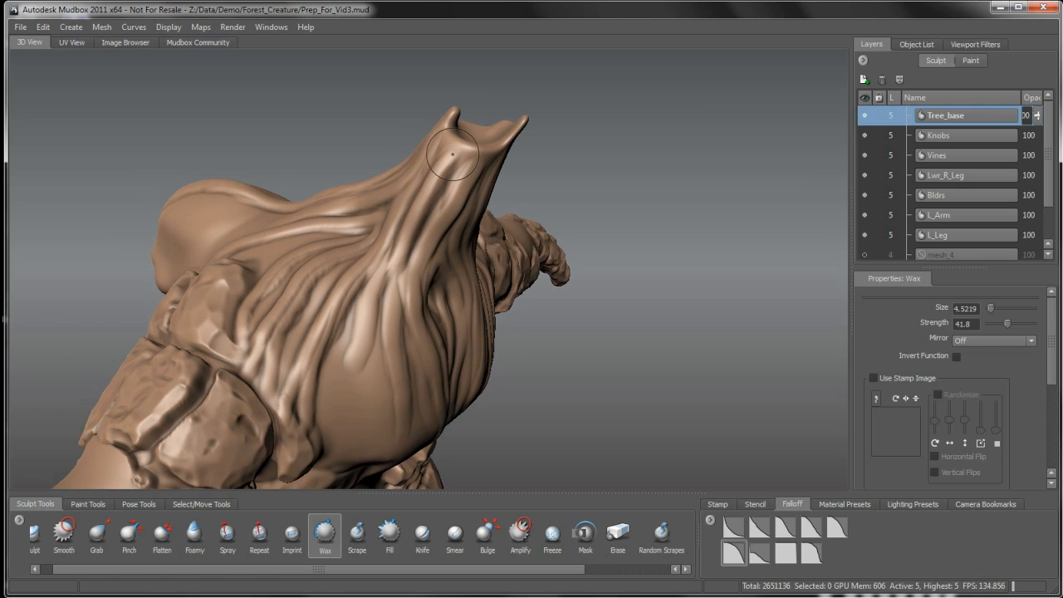
{"action": "left_click_drag", "start_coordinate": [453, 153], "coordinate": [366, 320]}
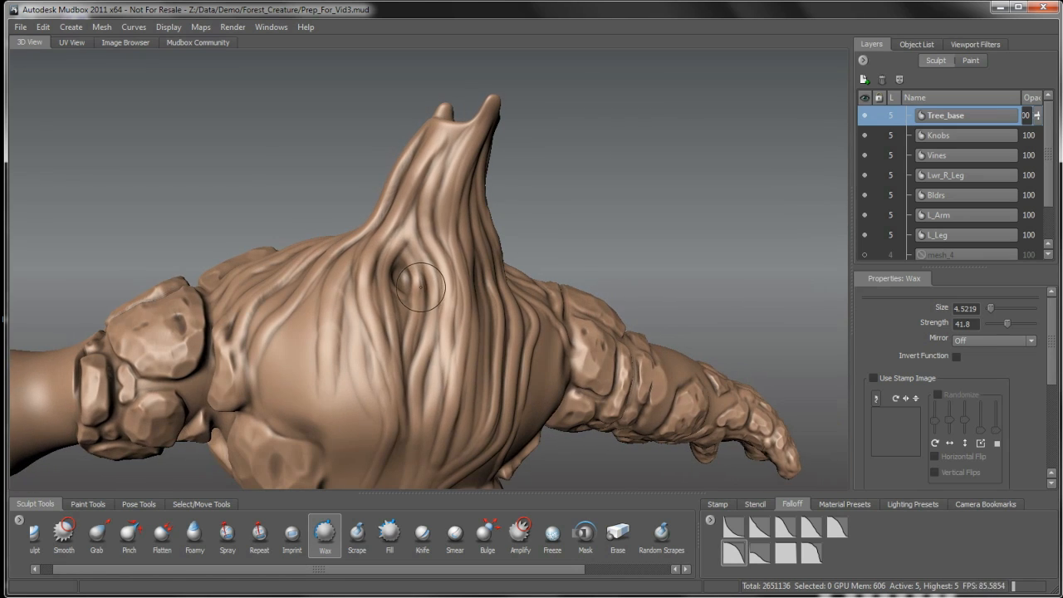
{"action": "left_click", "coordinate": [416, 288]}
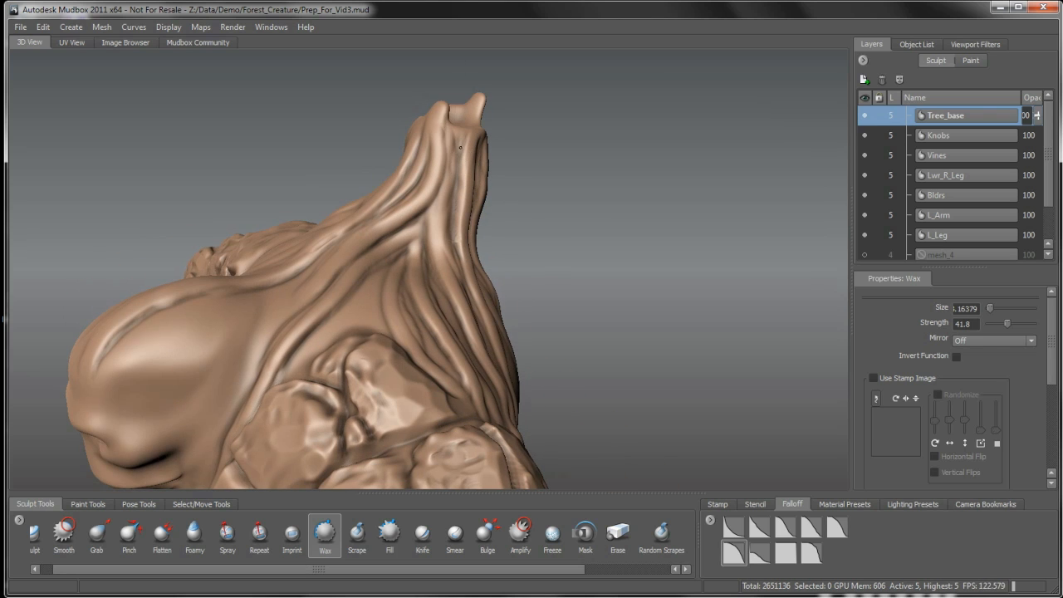
{"action": "mouse_move", "coordinate": [472, 248]}
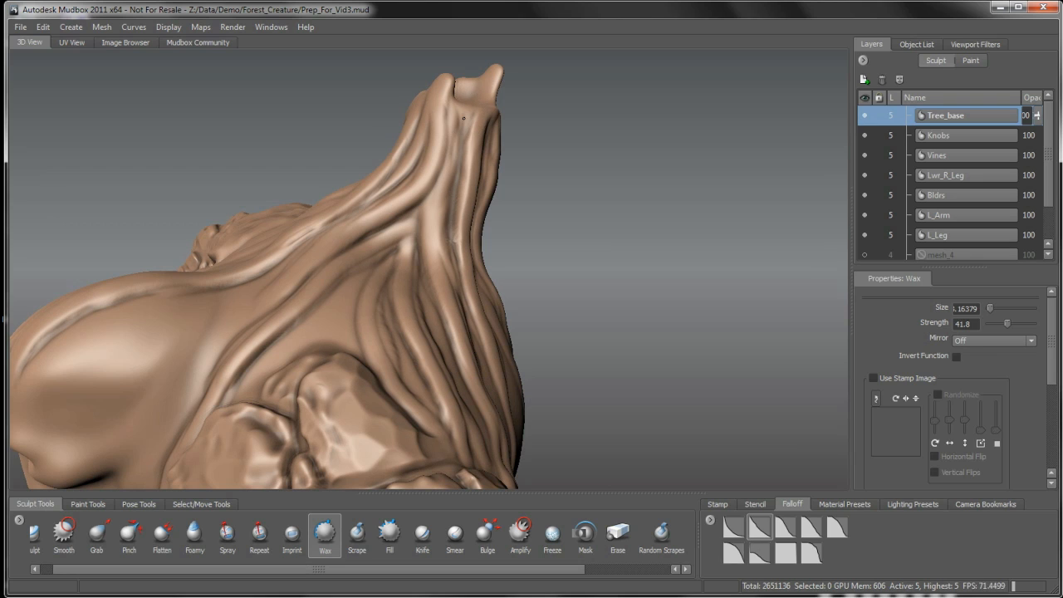
{"action": "mouse_move", "coordinate": [462, 127]}
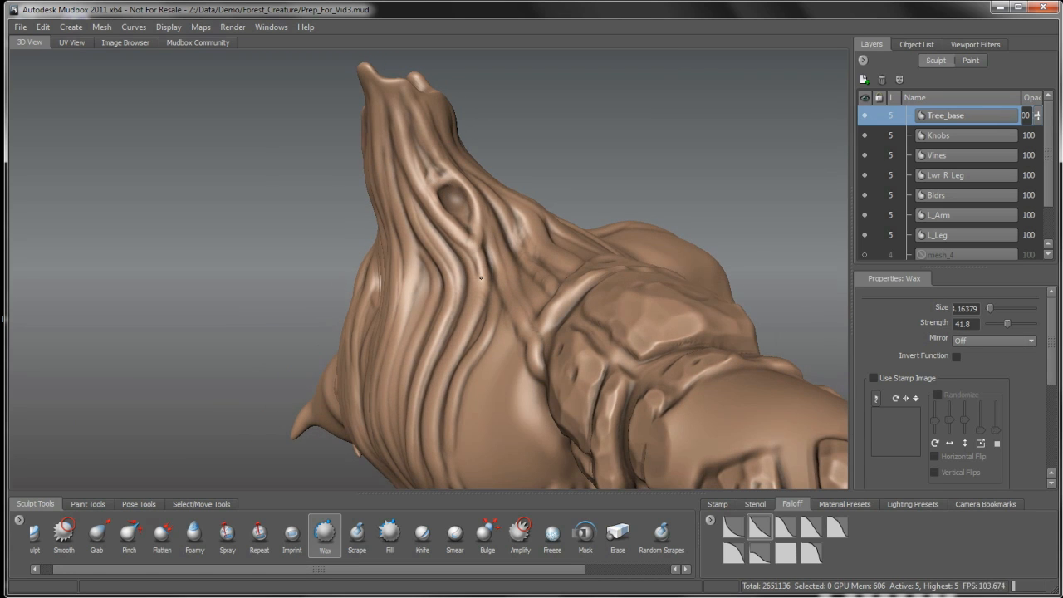
- Add roots around the neck knot and thicken the crown rim from above into a hollow cup
{"action": "left_click_drag", "start_coordinate": [480, 277], "coordinate": [505, 343]}
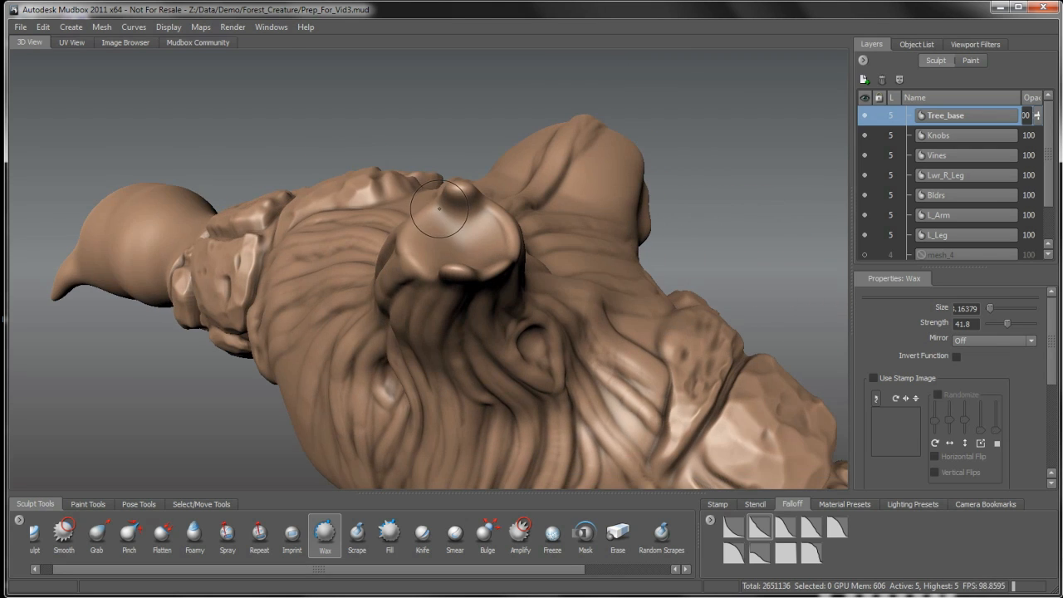
{"action": "left_click_drag", "start_coordinate": [441, 208], "coordinate": [432, 211]}
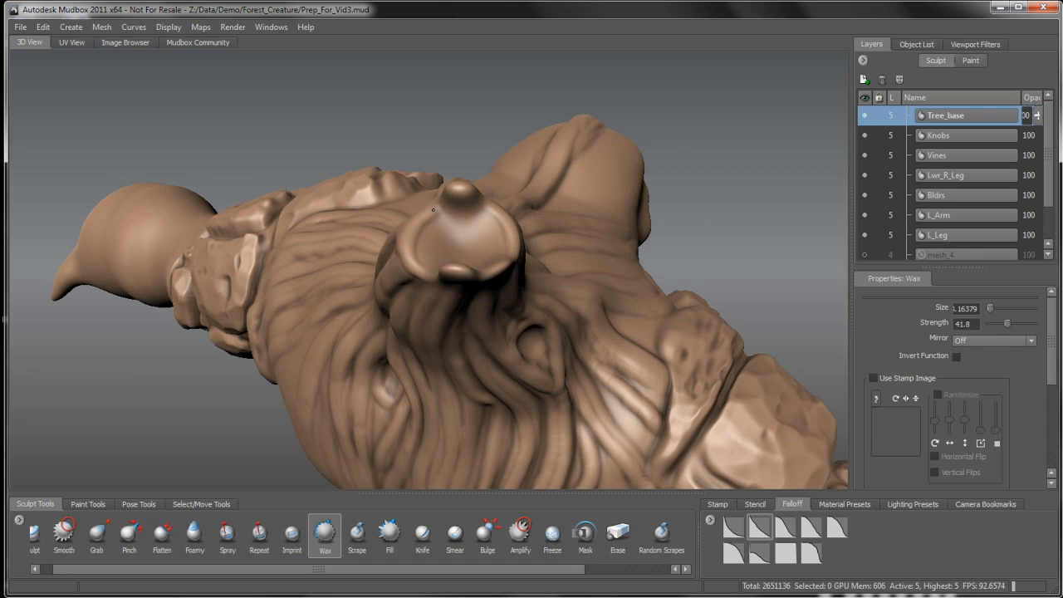
{"action": "left_click_drag", "start_coordinate": [432, 212], "coordinate": [449, 269]}
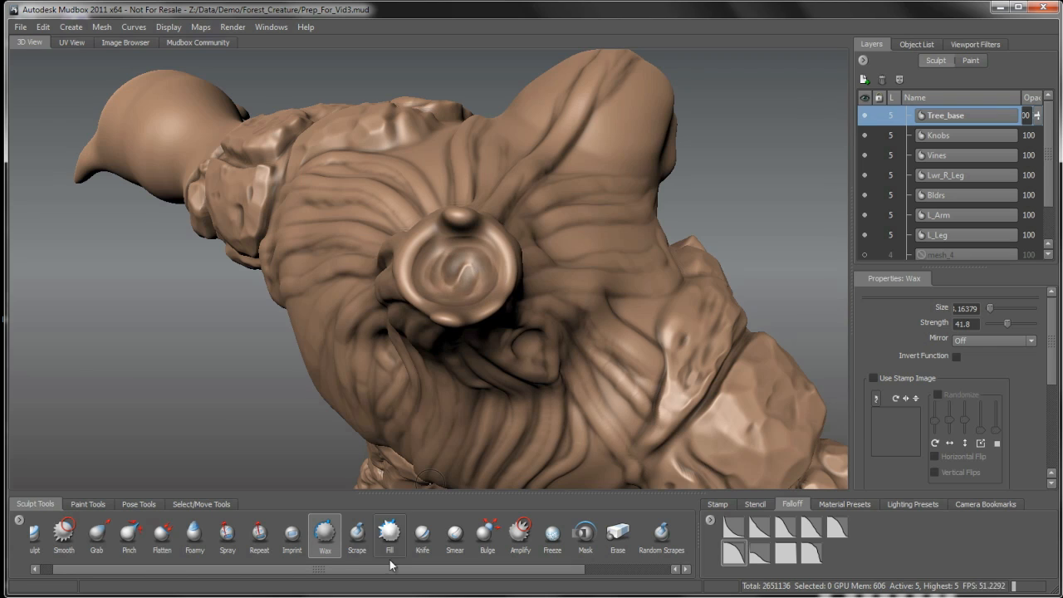
- Scrape both crown horn tips and the inner rim at strength 100, leaving two prongs with a hollow dip
{"action": "left_click", "coordinate": [356, 534]}
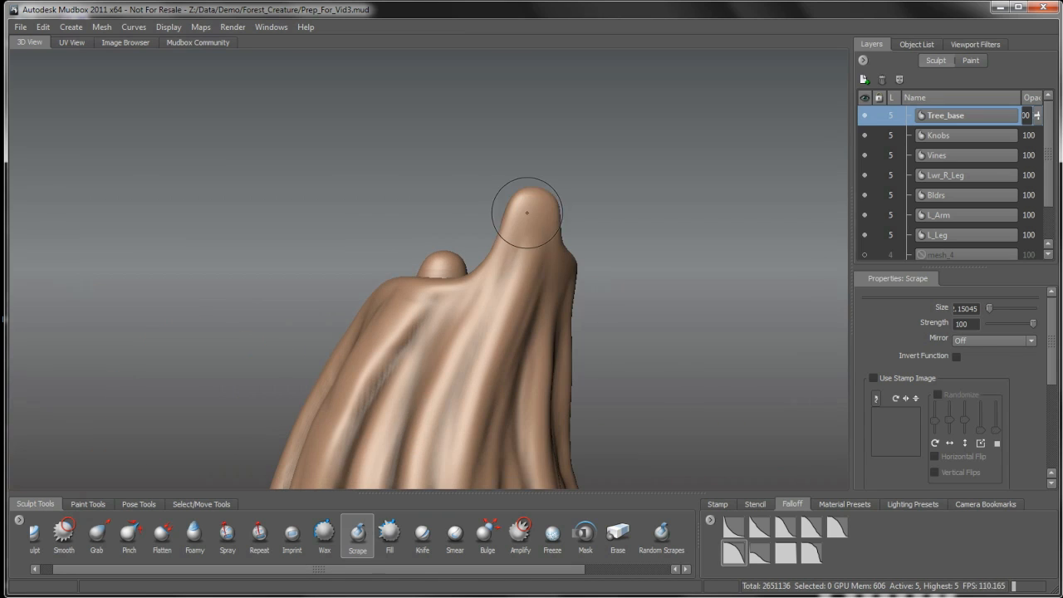
{"action": "left_click_drag", "start_coordinate": [527, 213], "coordinate": [505, 253]}
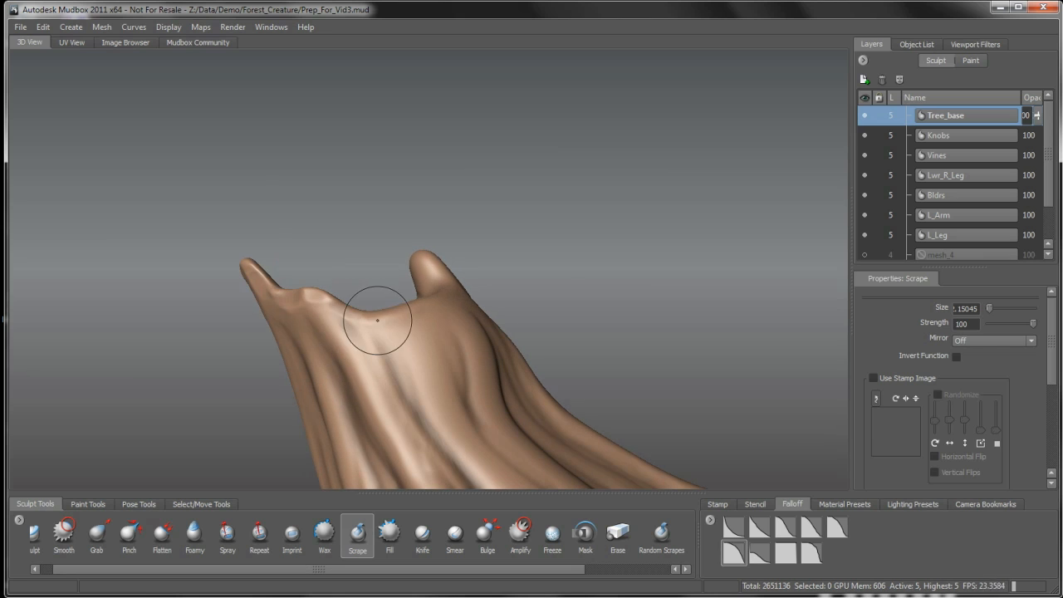
{"action": "left_click_drag", "start_coordinate": [376, 320], "coordinate": [432, 271]}
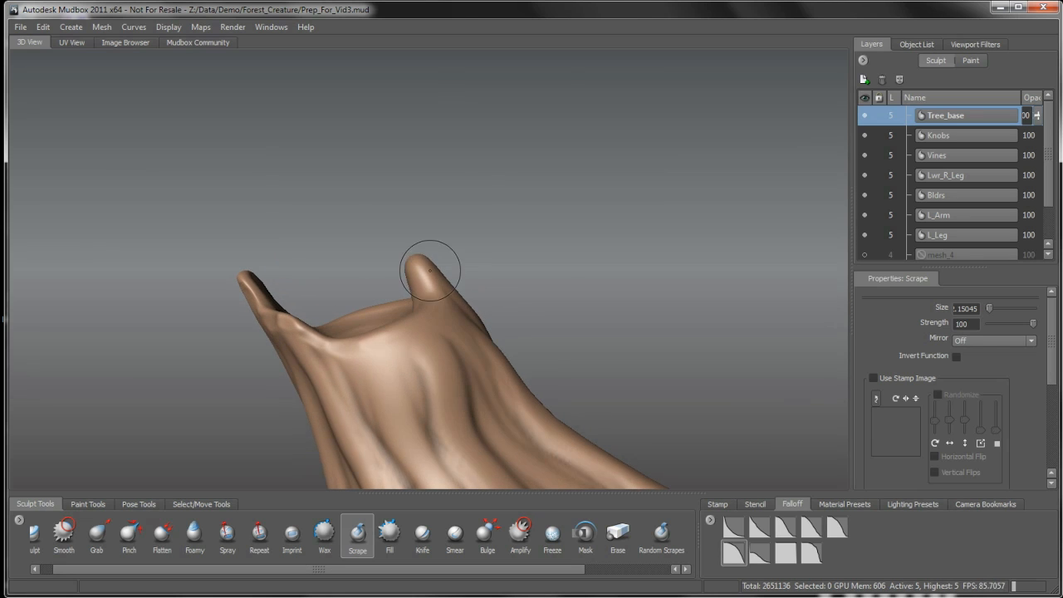
{"action": "left_click_drag", "start_coordinate": [431, 270], "coordinate": [415, 288]}
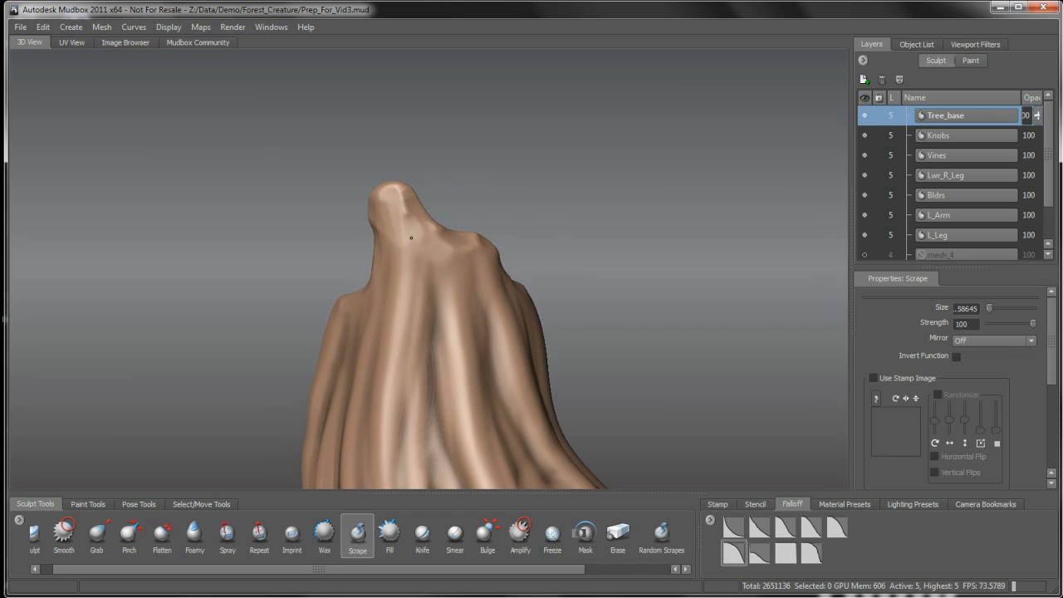
{"action": "left_click_drag", "start_coordinate": [411, 238], "coordinate": [440, 279]}
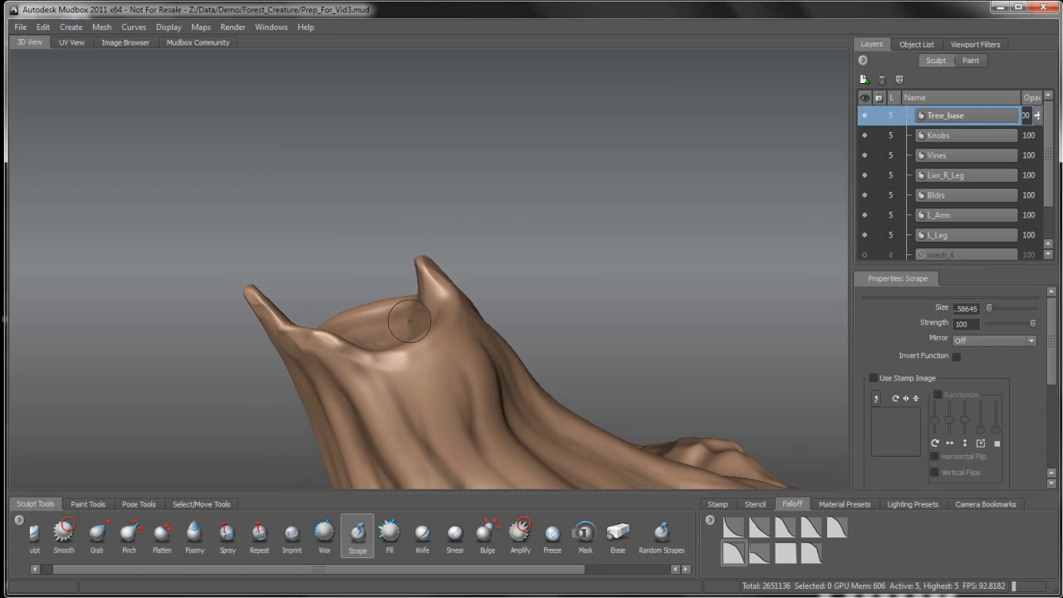
{"action": "left_click_drag", "start_coordinate": [407, 320], "coordinate": [440, 282]}
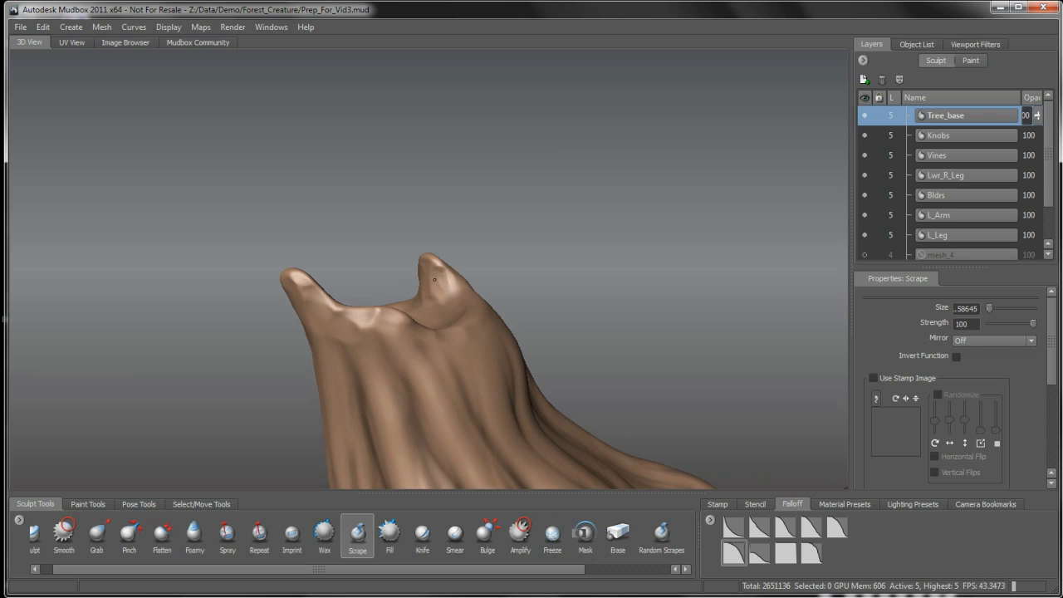